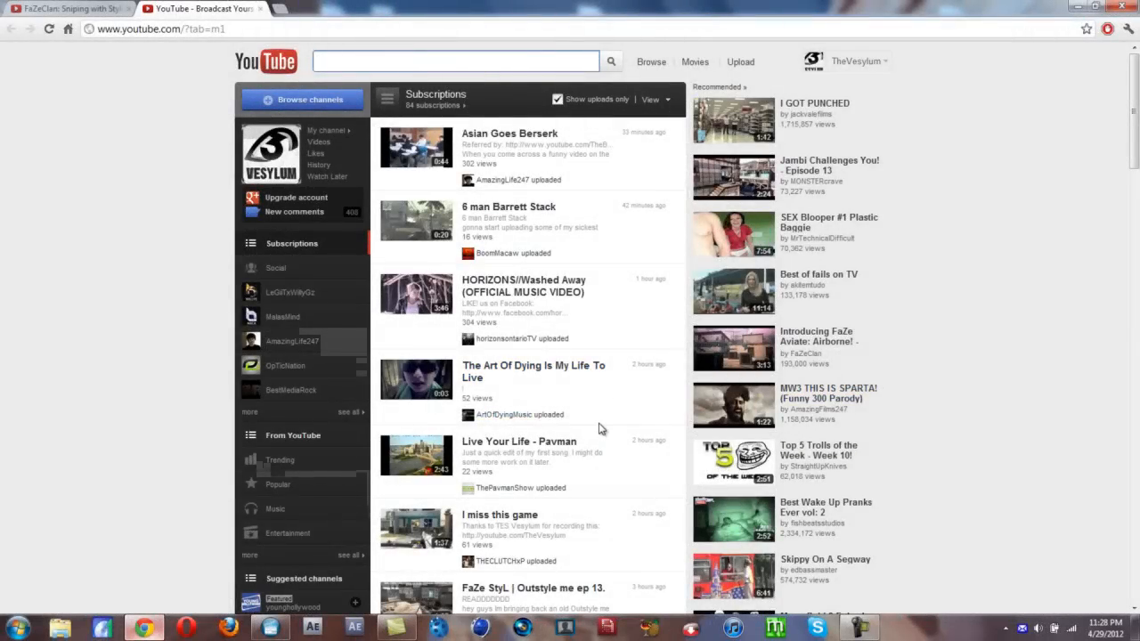
Search YouTube for 'vesylum' to list the TES Vesylum channel and its videos.
{"action": "left_click", "coordinate": [454, 61]}
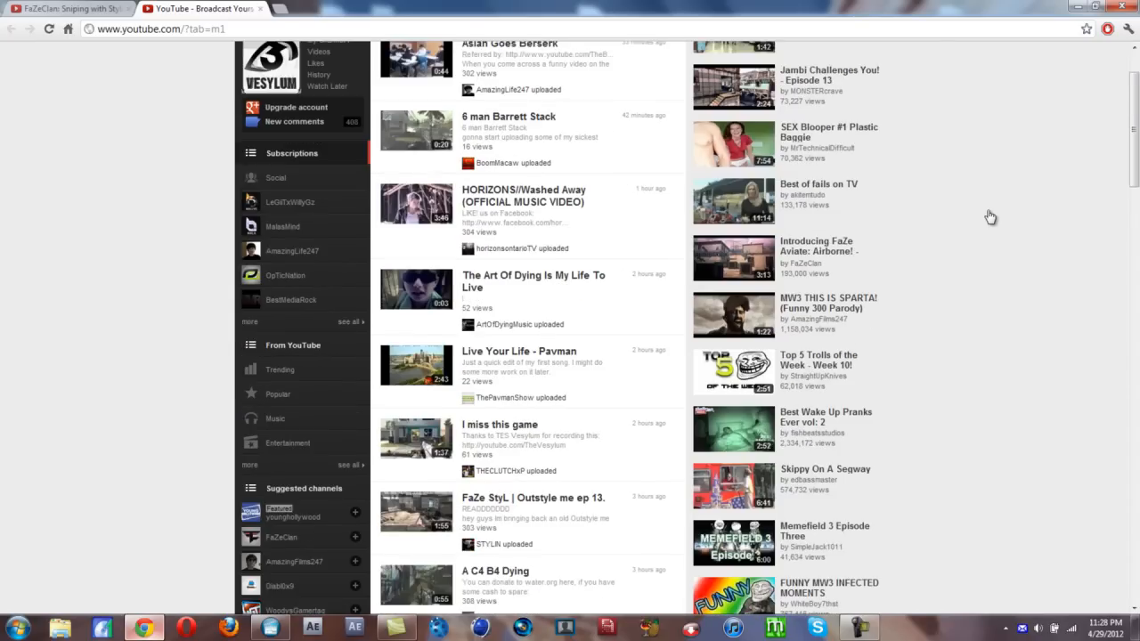
{"action": "scroll", "scroll_direction": "up", "scroll_amount": 3}
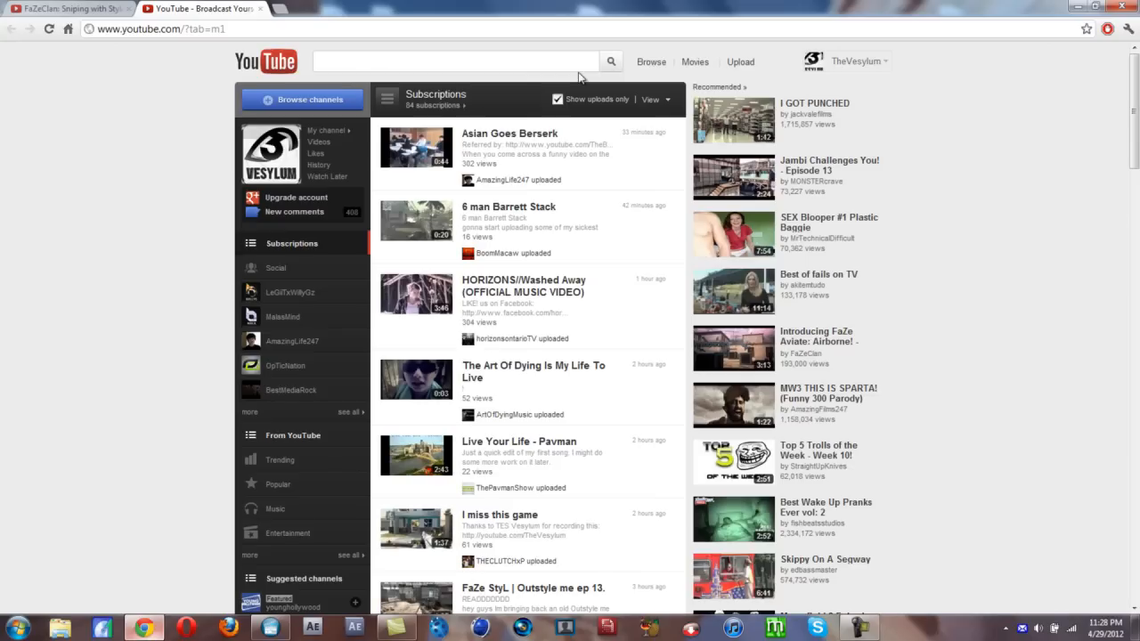
{"action": "left_click", "coordinate": [449, 60]}
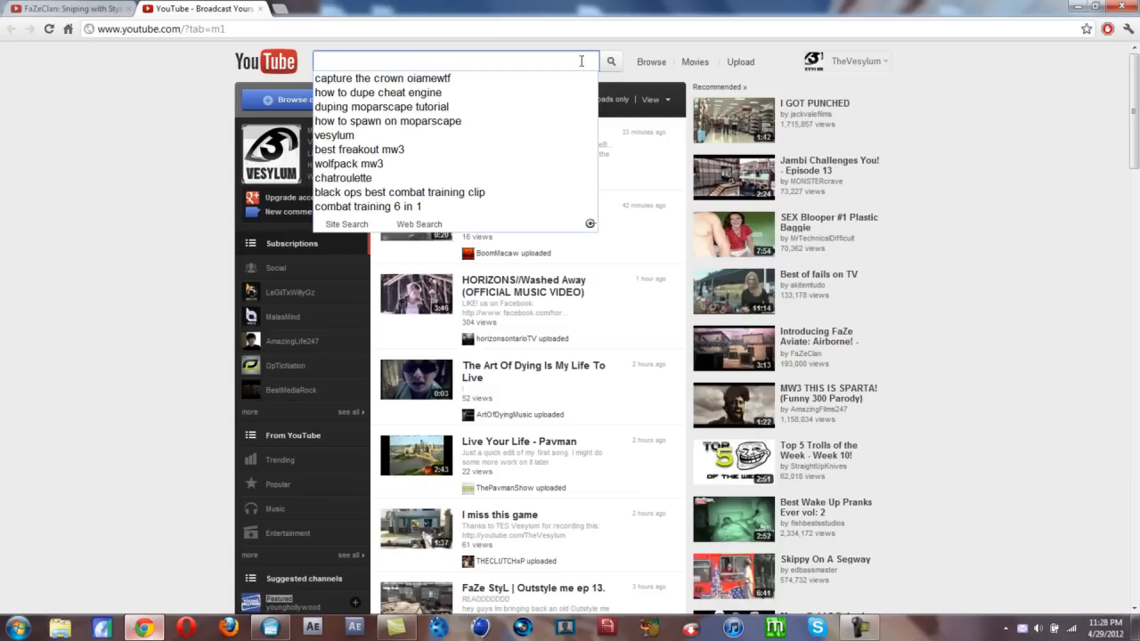
{"action": "type", "text": "vesylum"}
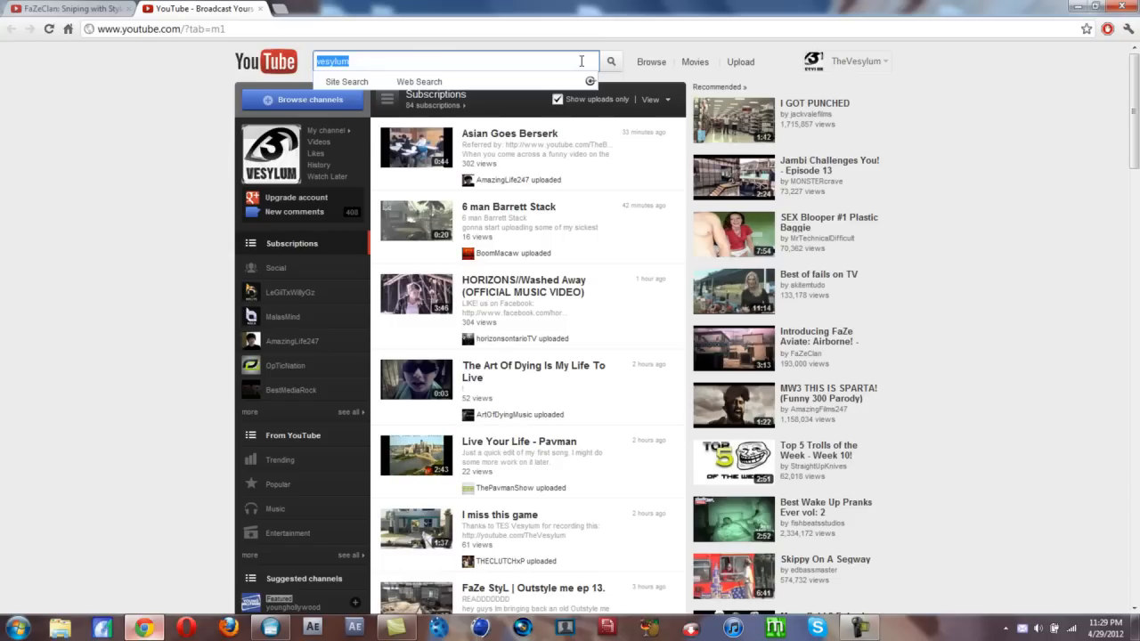
{"action": "left_click", "coordinate": [610, 60]}
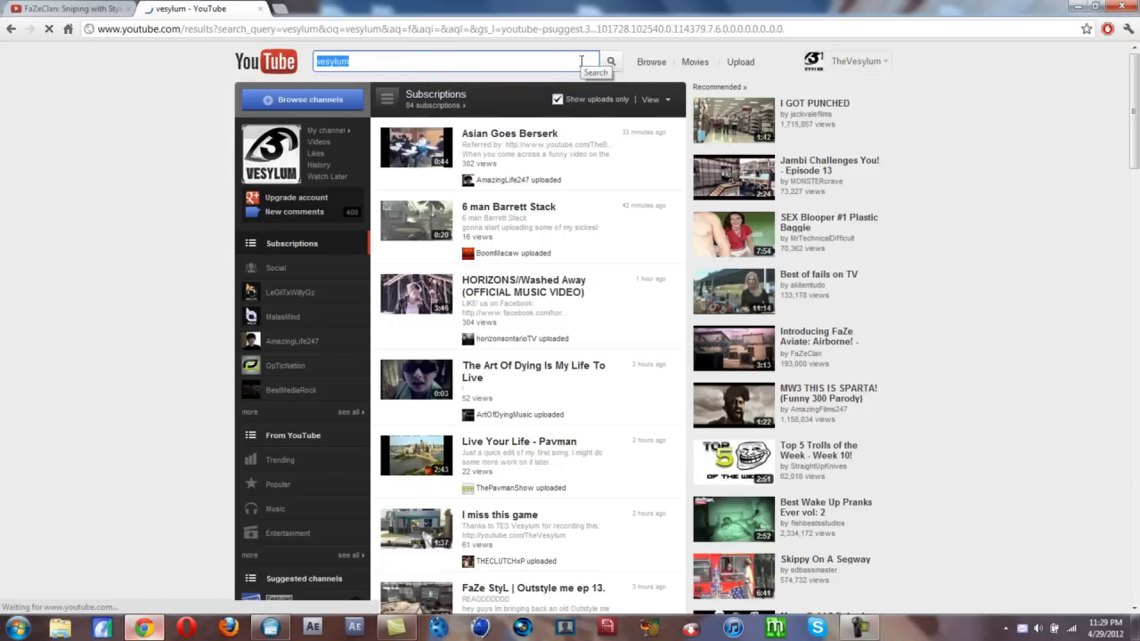
{"action": "left_click", "coordinate": [609, 60]}
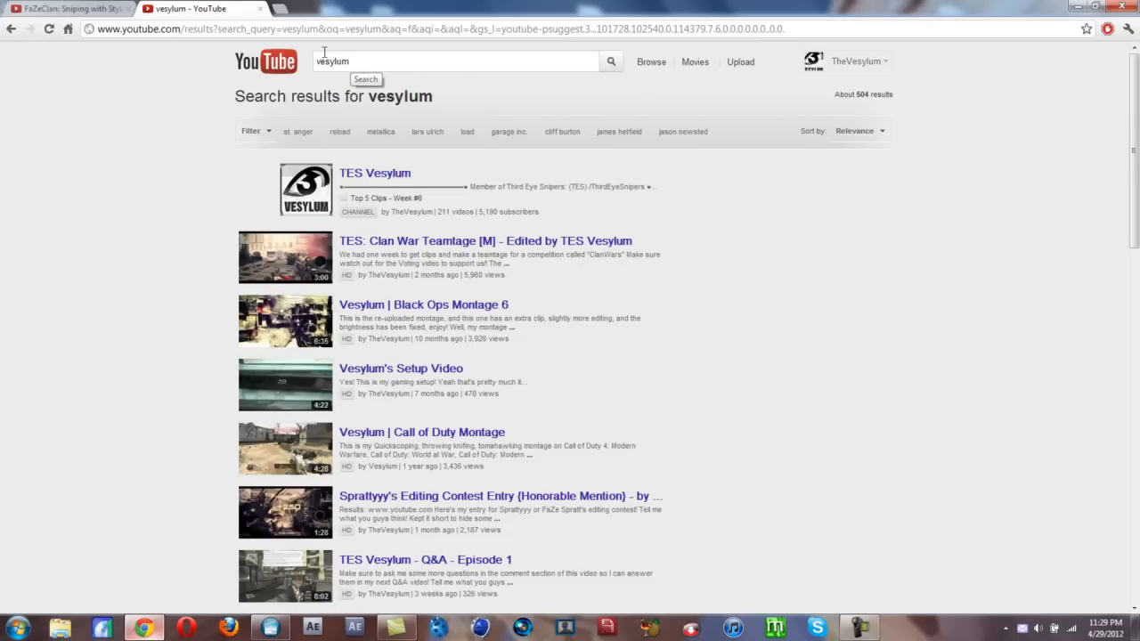
Sort the vesylum results by upload date and open 'Road to DOS Ep. 1 - Edited by Vesylum'.
{"action": "left_click", "coordinate": [253, 131]}
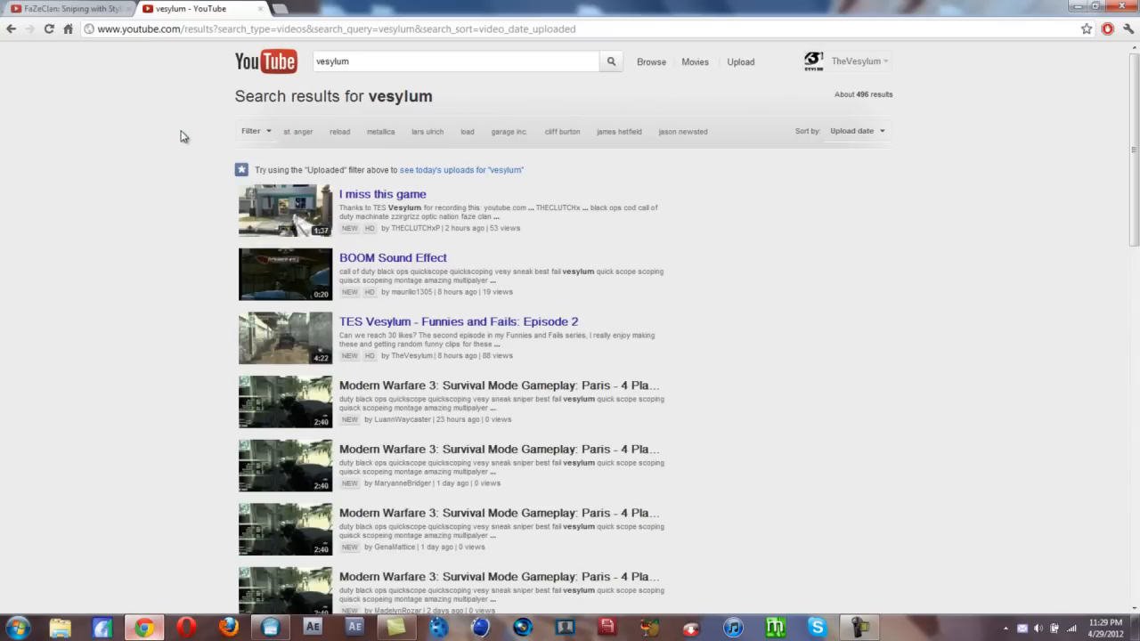
{"action": "mouse_move", "coordinate": [133, 267]}
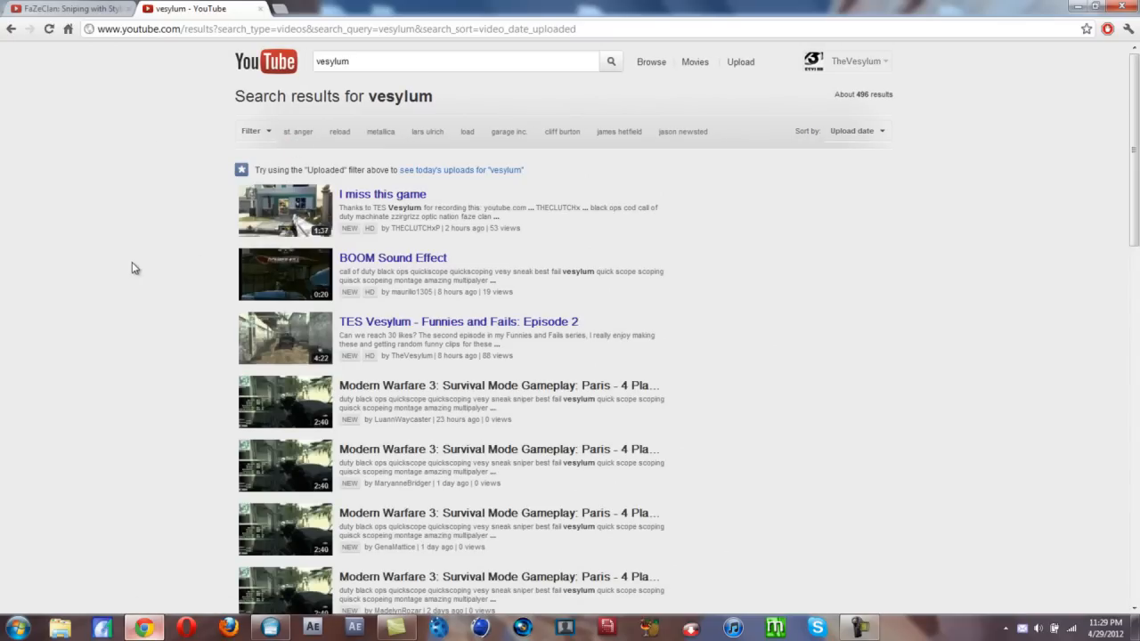
{"action": "scroll", "scroll_direction": "down", "scroll_amount": 3}
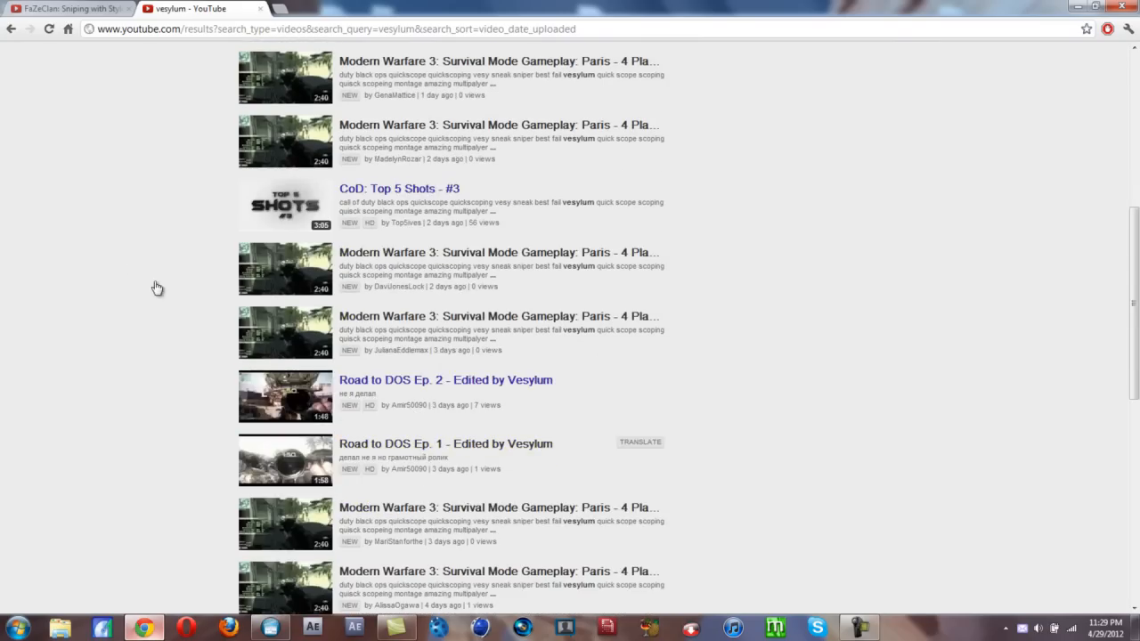
{"action": "scroll", "scroll_direction": "down", "scroll_amount": 3}
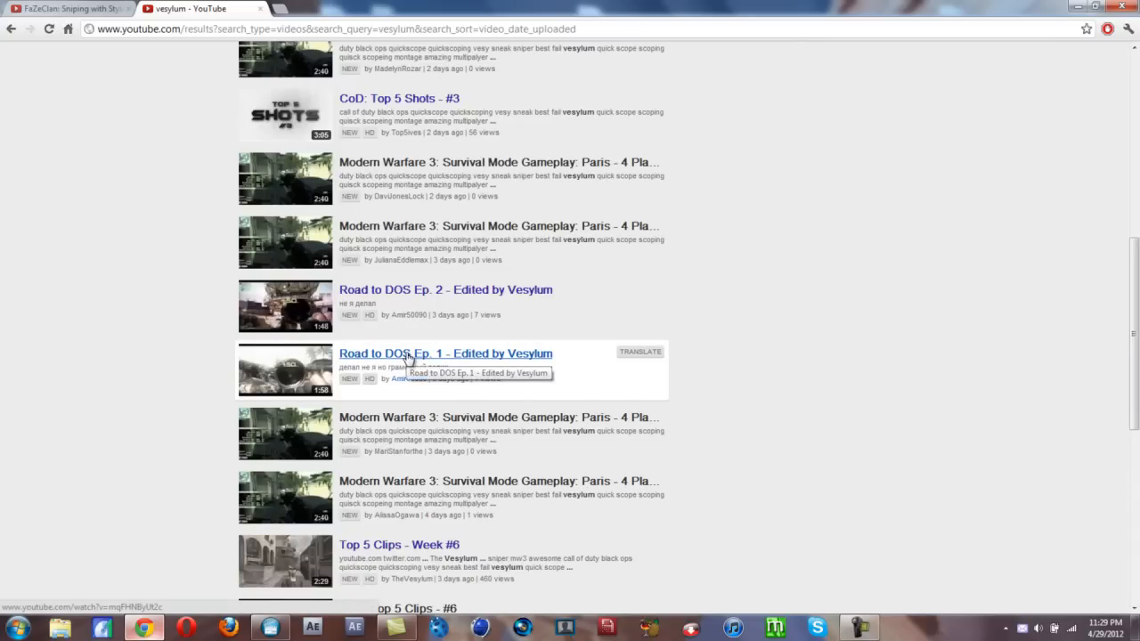
{"action": "mouse_move", "coordinate": [436, 352]}
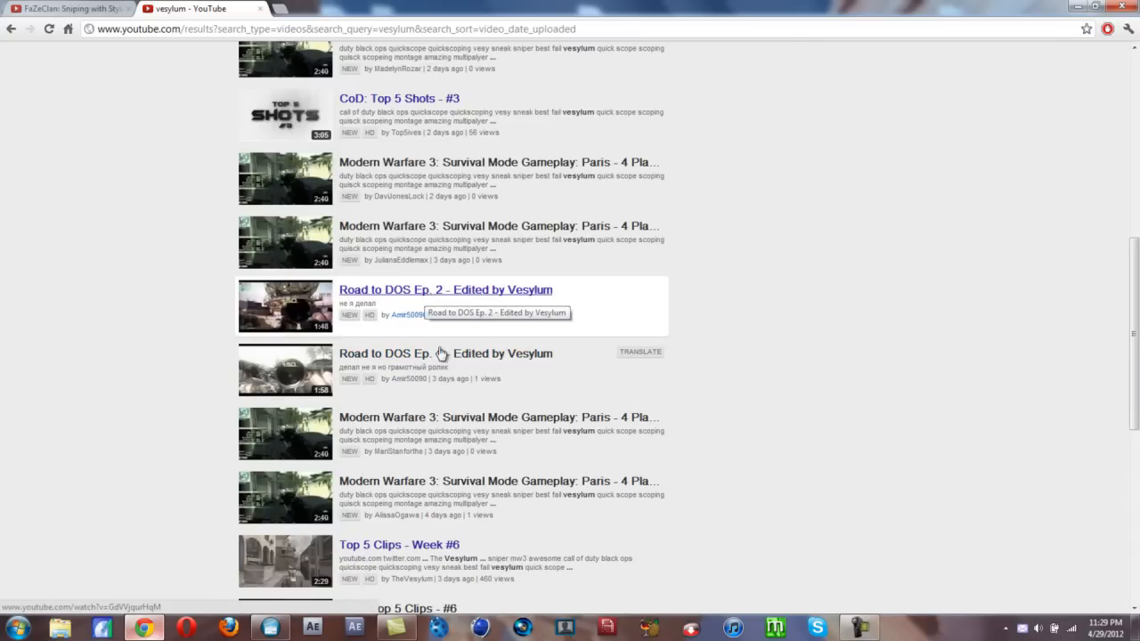
{"action": "left_click", "coordinate": [446, 352]}
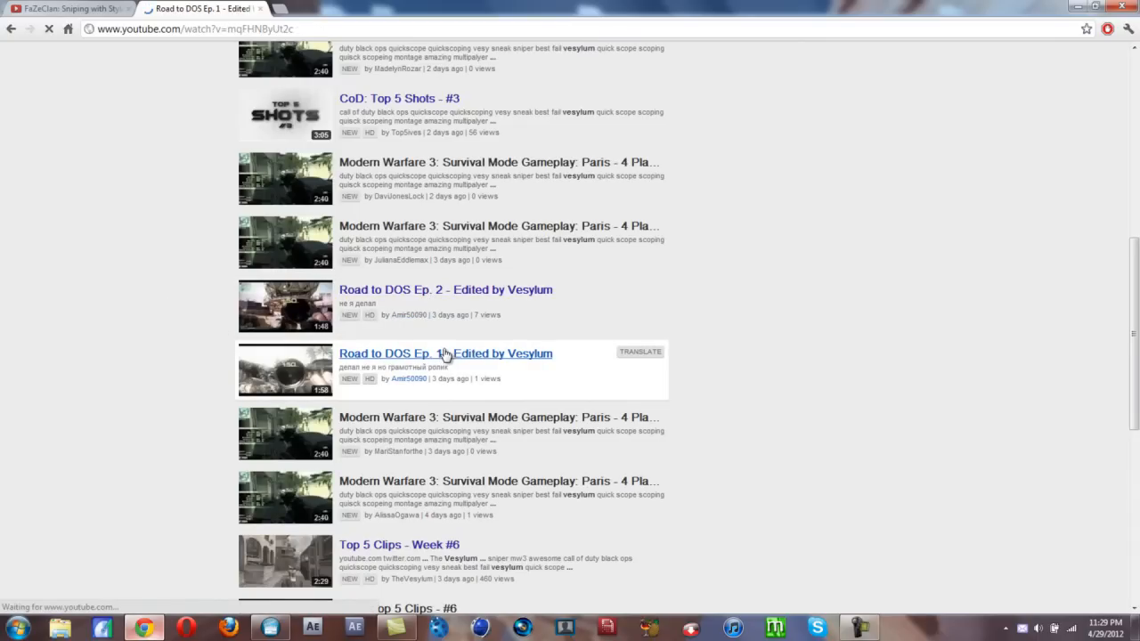
Expand the video's description via Show more to reveal its category, tags and license.
{"action": "left_click", "coordinate": [446, 352]}
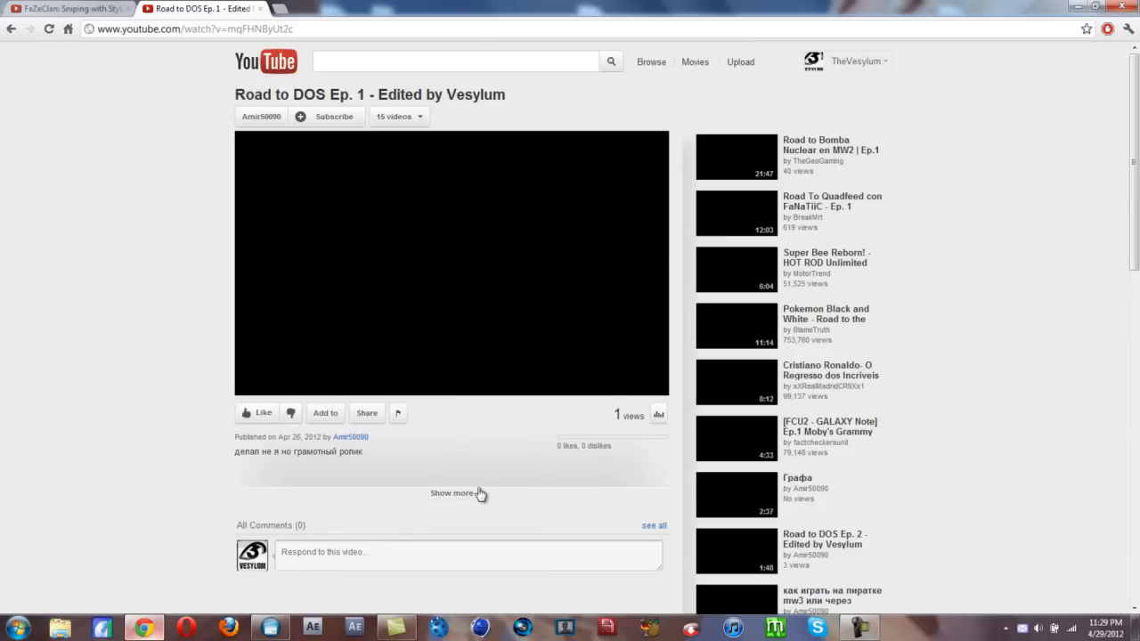
{"action": "mouse_move", "coordinate": [409, 347]}
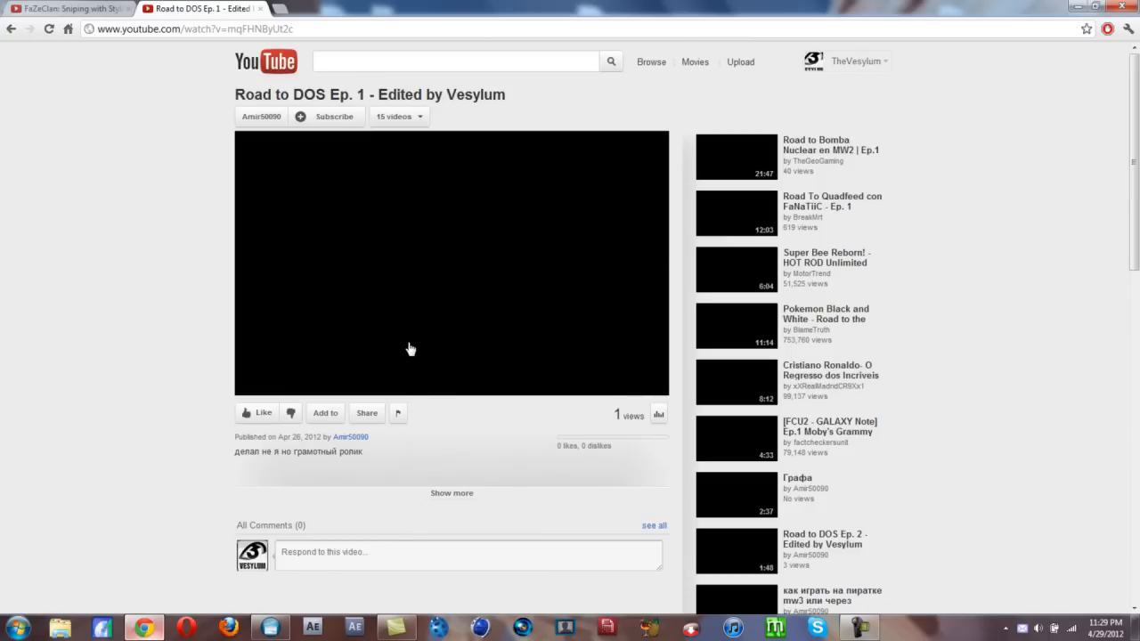
{"action": "left_click", "coordinate": [452, 492]}
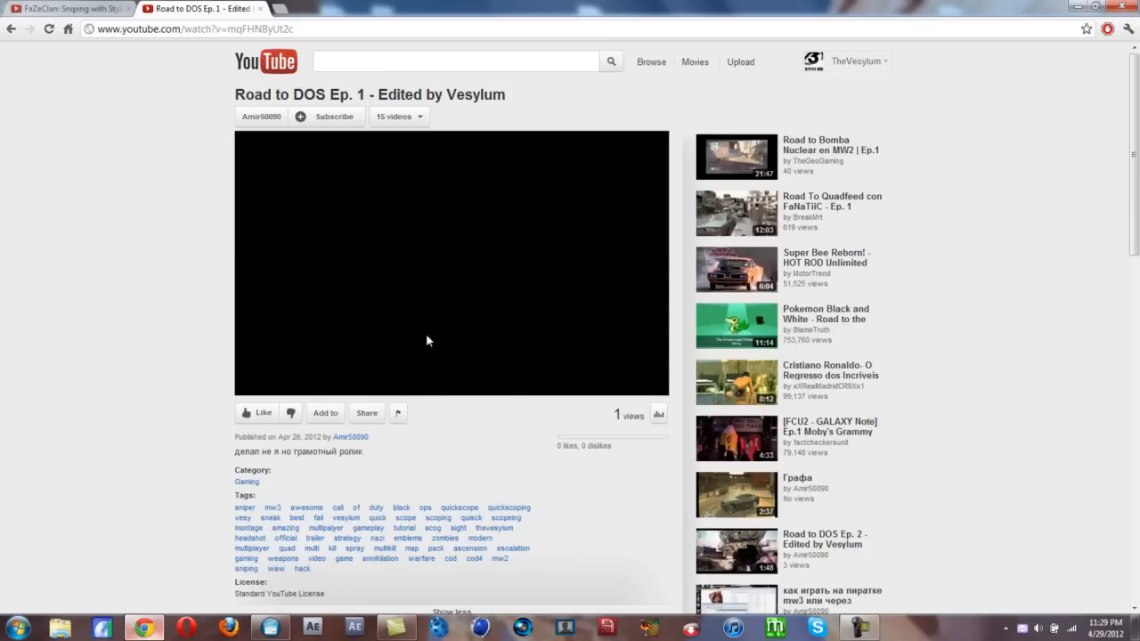
{"action": "left_click", "coordinate": [452, 263]}
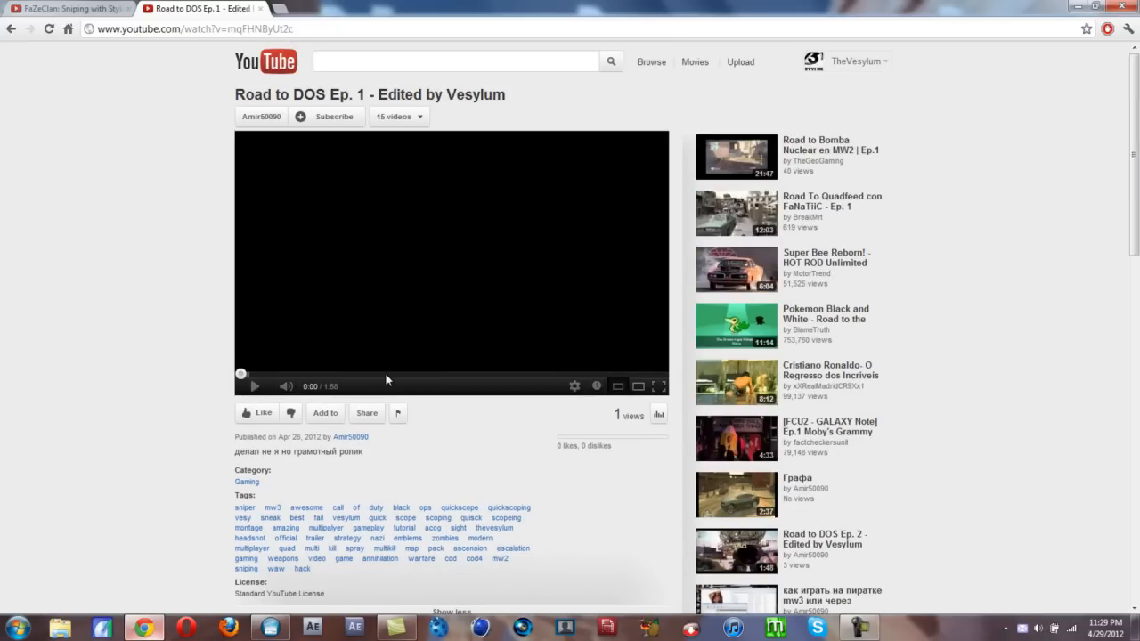
{"action": "scroll", "scroll_direction": "down", "scroll_amount": 3}
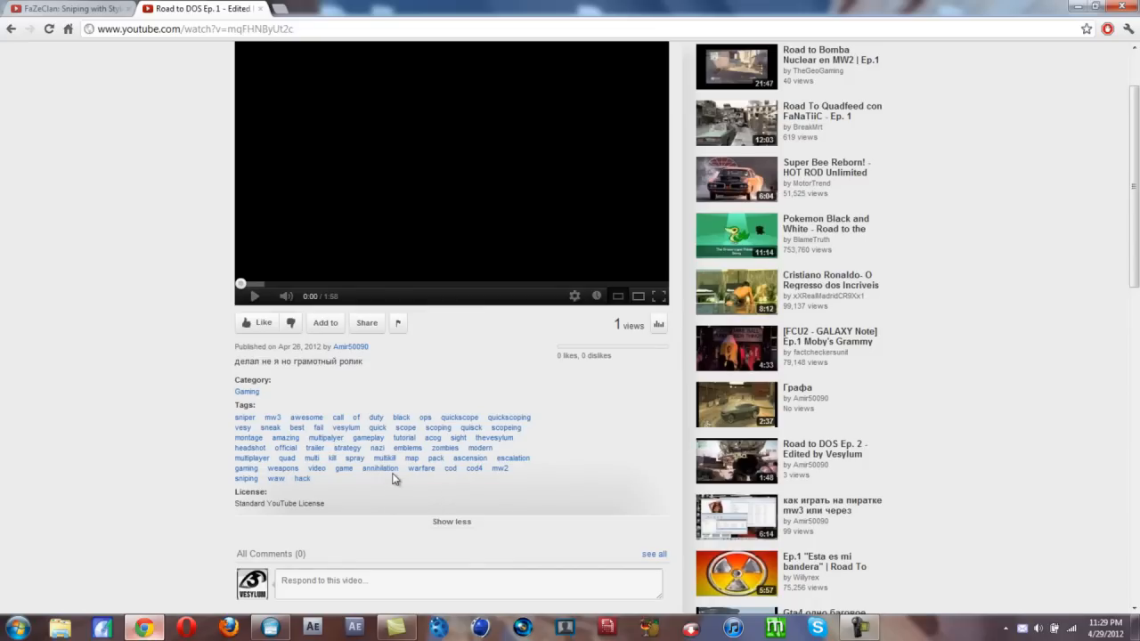
{"action": "scroll", "scroll_direction": "up", "scroll_amount": 3}
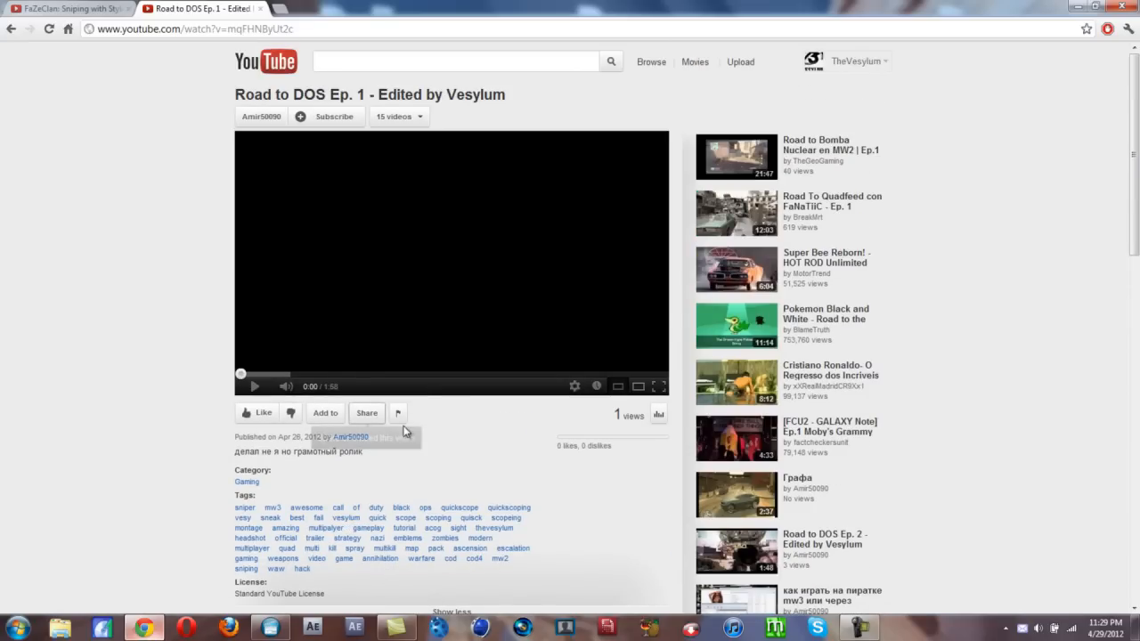
{"action": "mouse_move", "coordinate": [399, 413]}
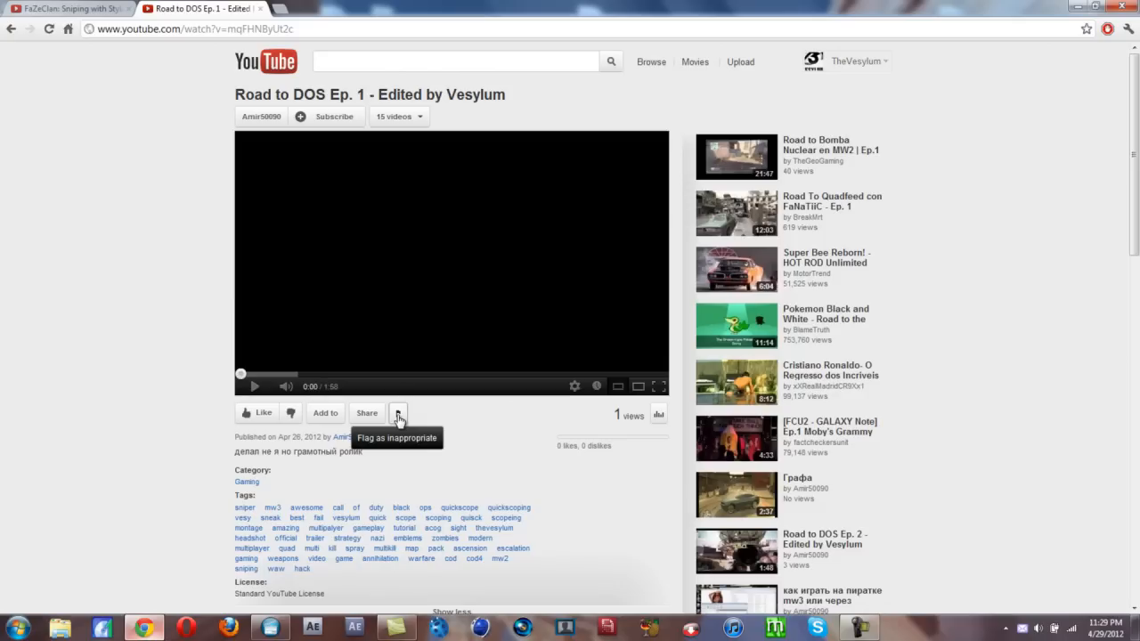
Report the video with reason 'Infringes my copyright' so the Copyright Center notice appears.
{"action": "left_click", "coordinate": [397, 413]}
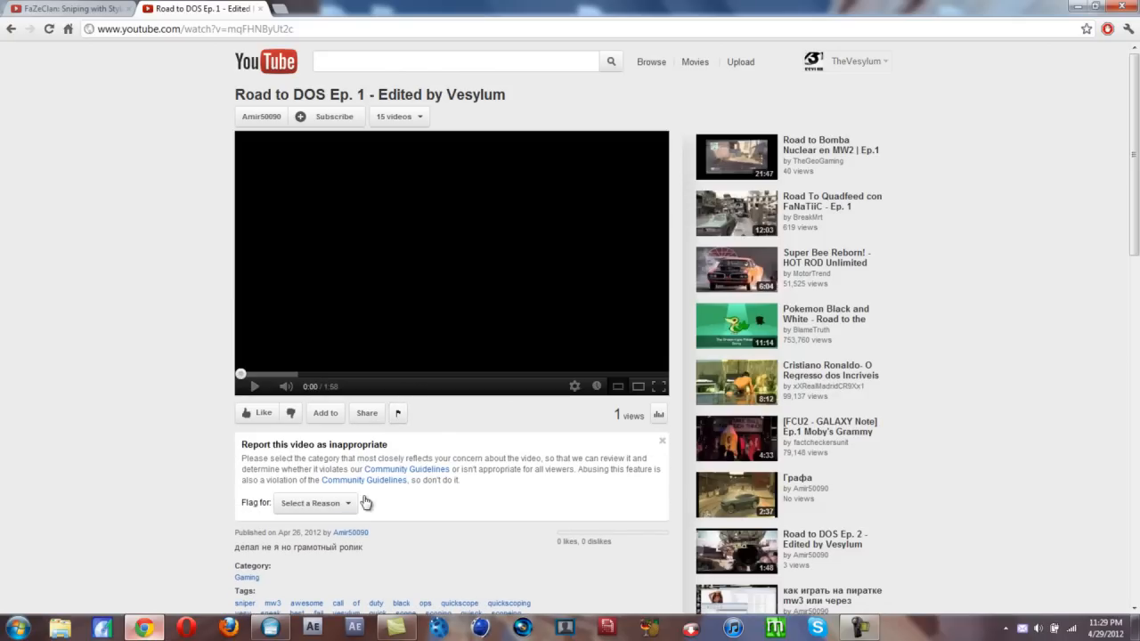
{"action": "left_click", "coordinate": [311, 502]}
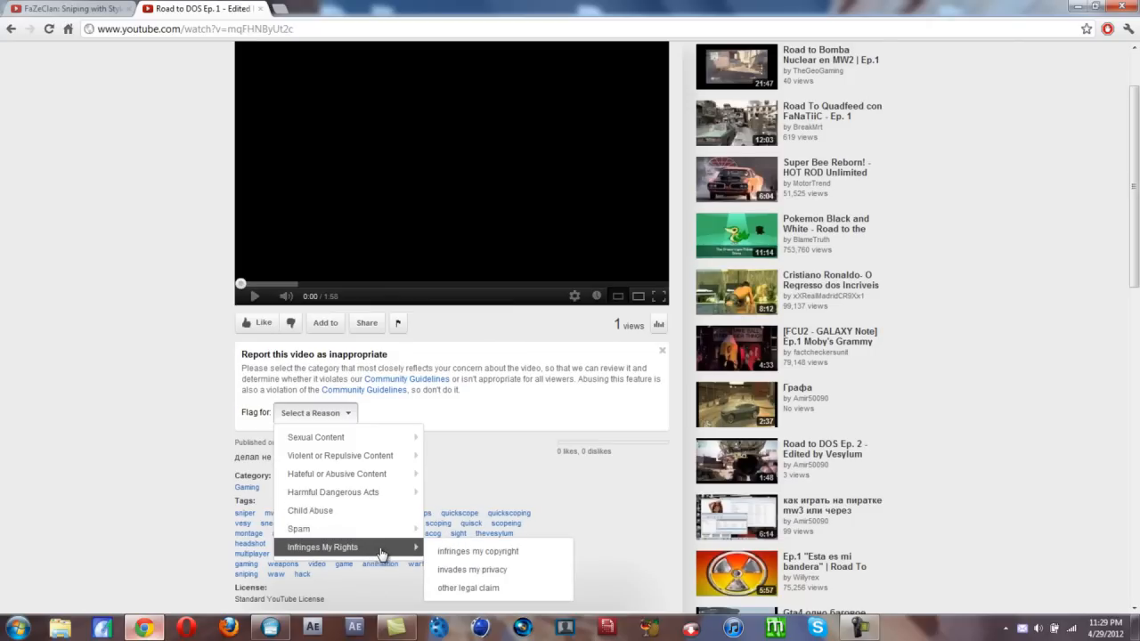
{"action": "left_click", "coordinate": [477, 552]}
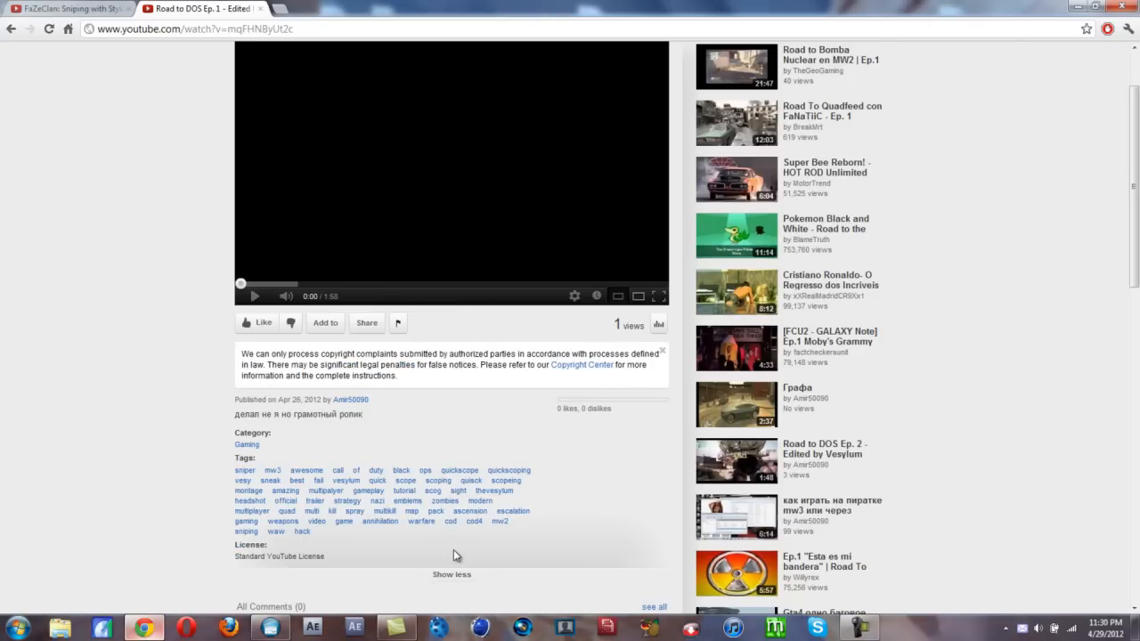
{"action": "mouse_move", "coordinate": [495, 369]}
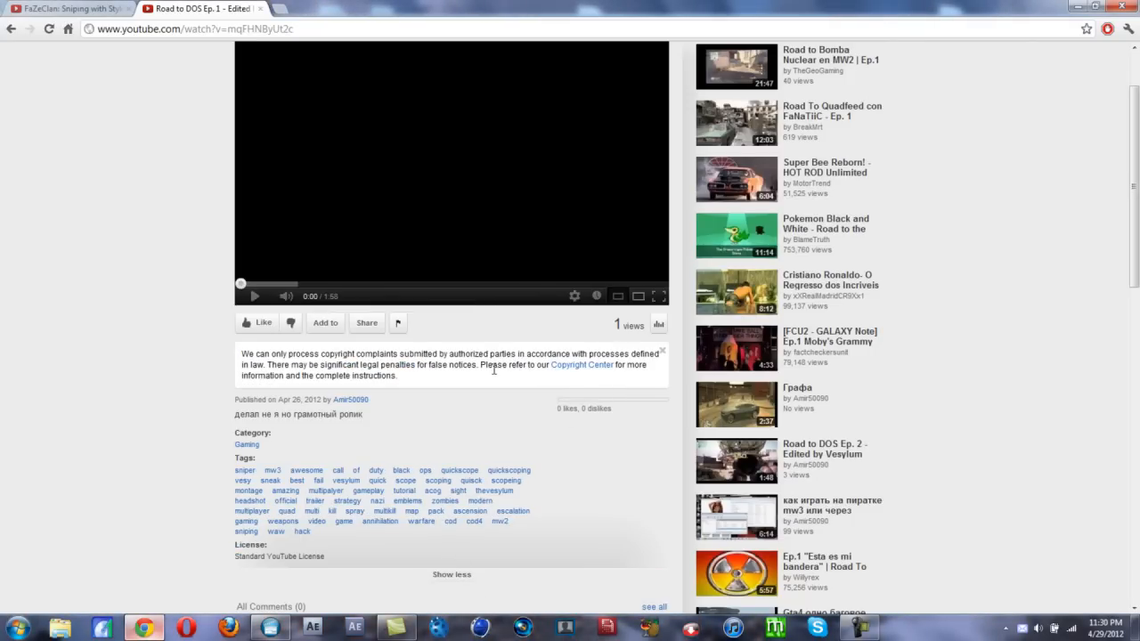
{"action": "mouse_move", "coordinate": [567, 368]}
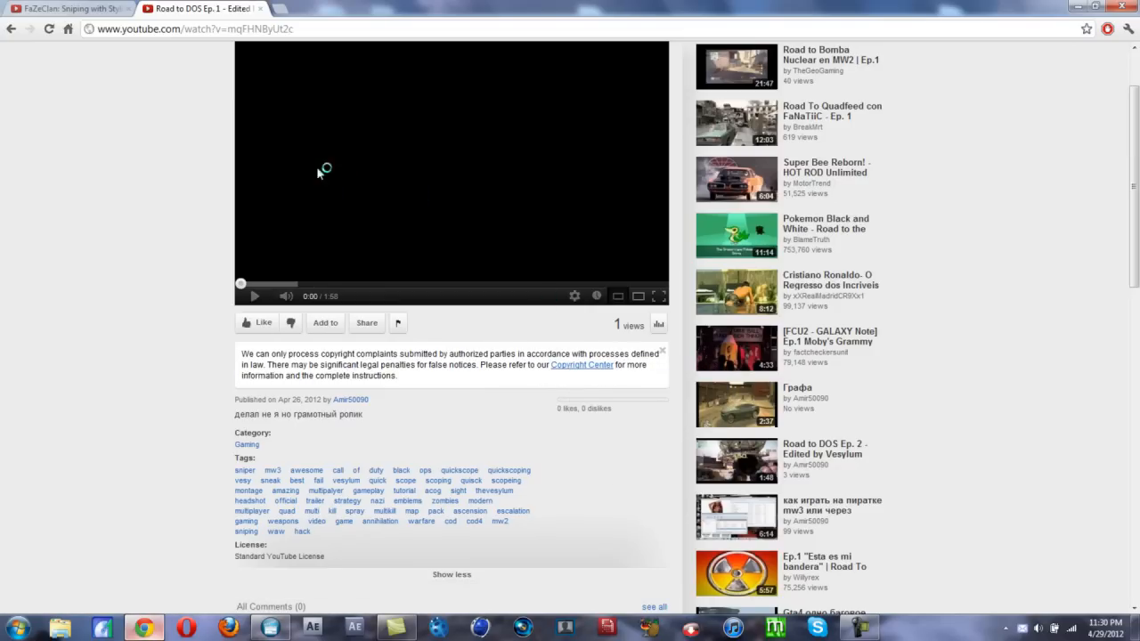
Go to the Copyright Center policy page and launch the Copyright Complaint Webform.
{"action": "left_click", "coordinate": [580, 363]}
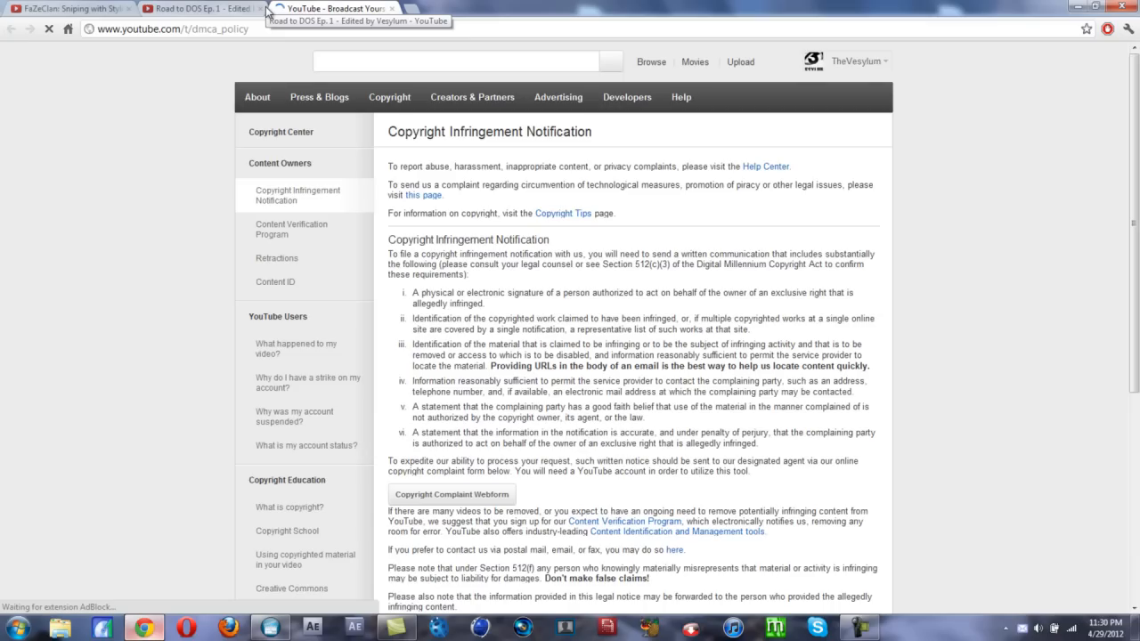
{"action": "scroll", "scroll_direction": "down", "scroll_amount": 3}
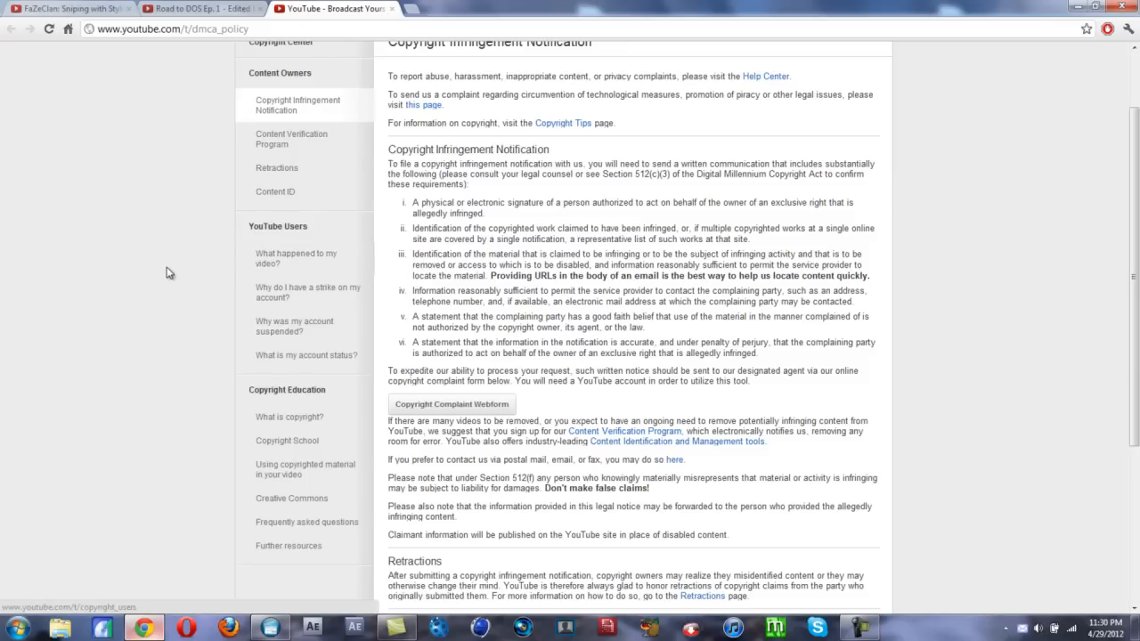
{"action": "scroll", "scroll_direction": "up", "scroll_amount": 3}
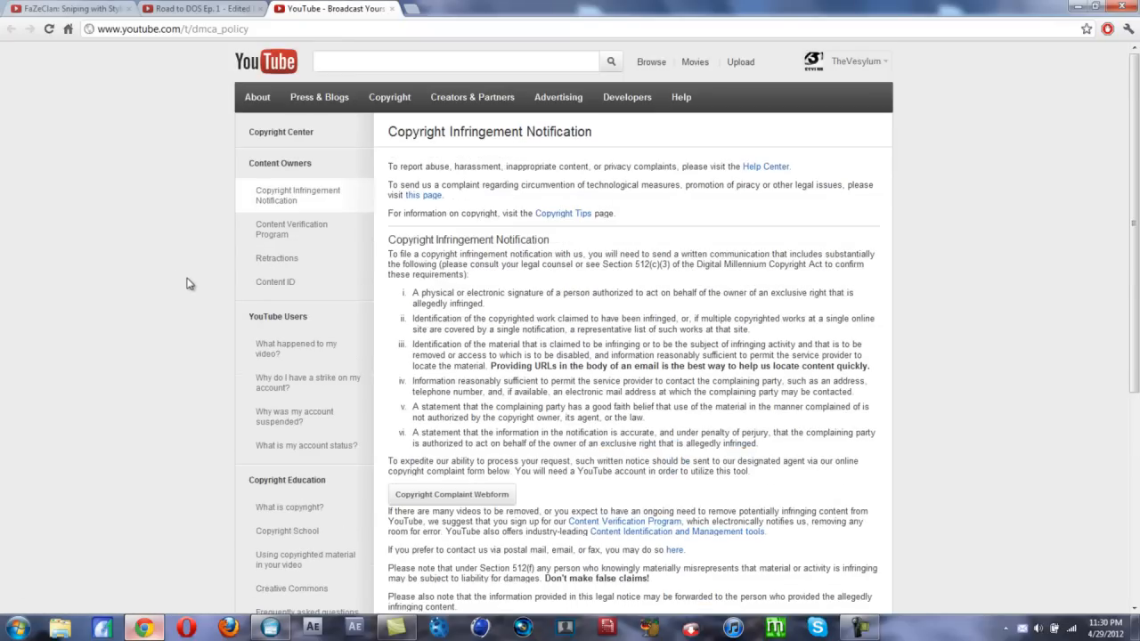
{"action": "mouse_move", "coordinate": [452, 495]}
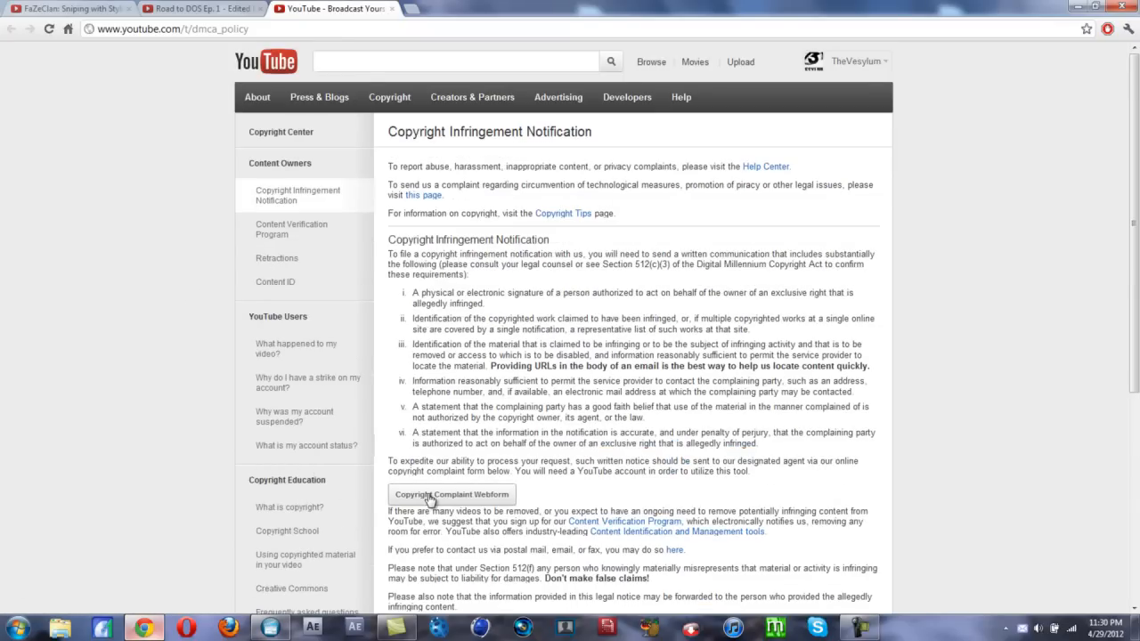
{"action": "left_click", "coordinate": [450, 495]}
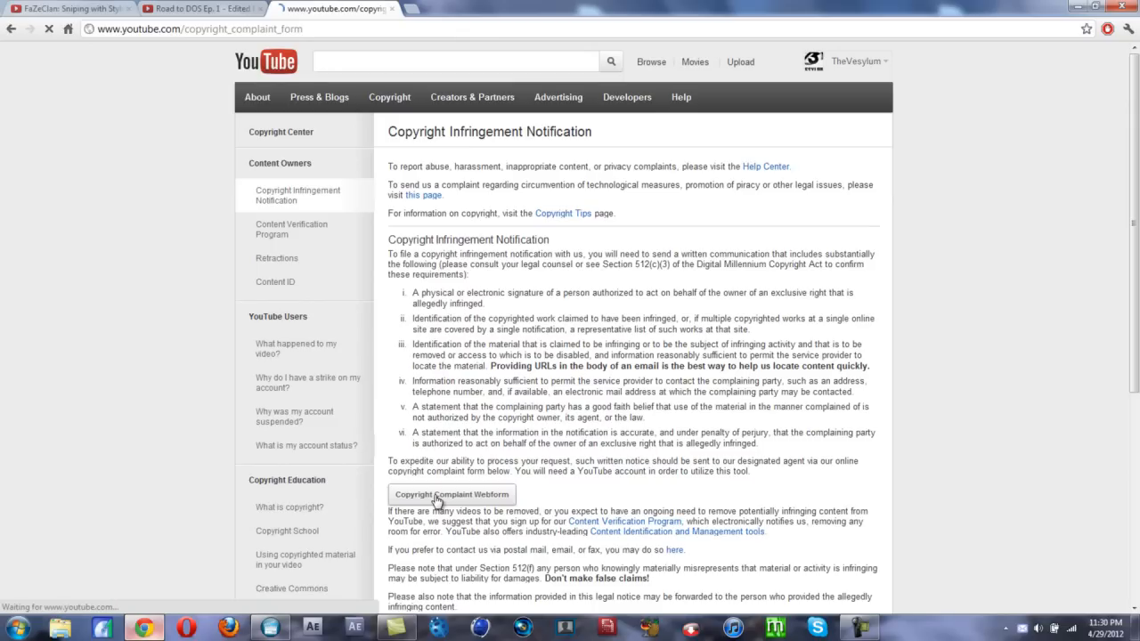
Set the issue to Copyright infringement with 'I am!' as the affected owner.
{"action": "left_click", "coordinate": [450, 495]}
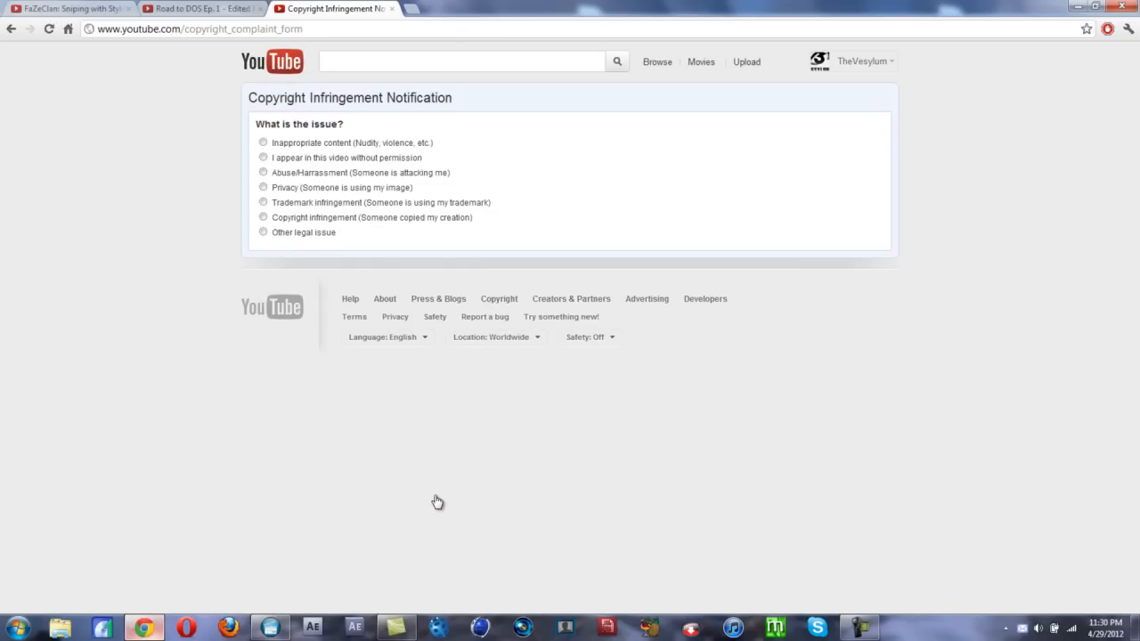
{"action": "mouse_move", "coordinate": [278, 225]}
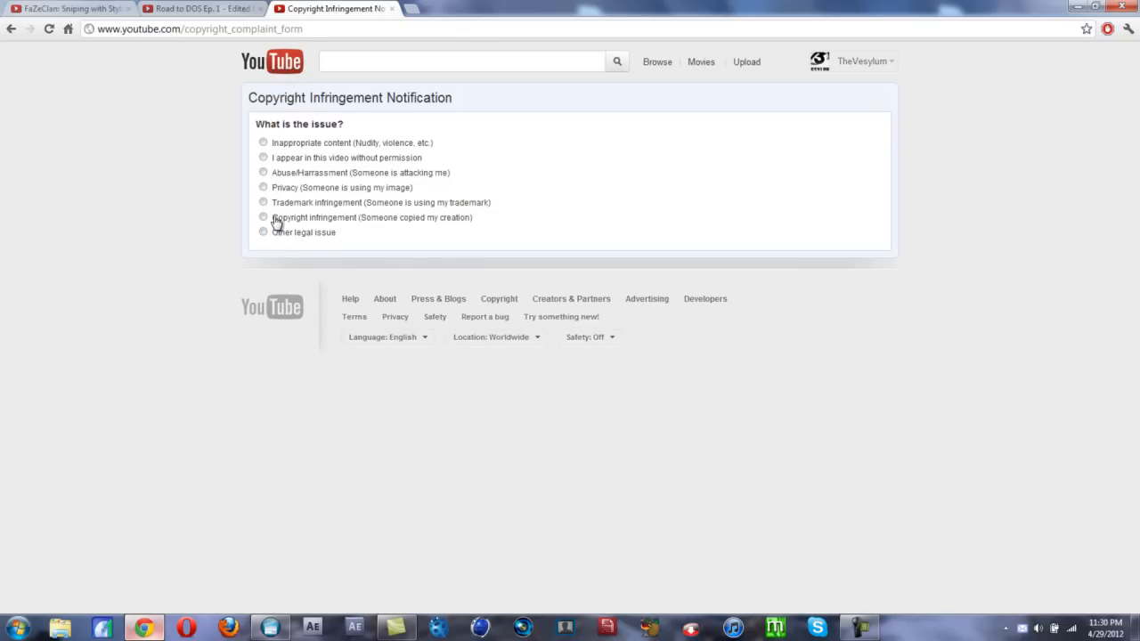
{"action": "left_click", "coordinate": [263, 217]}
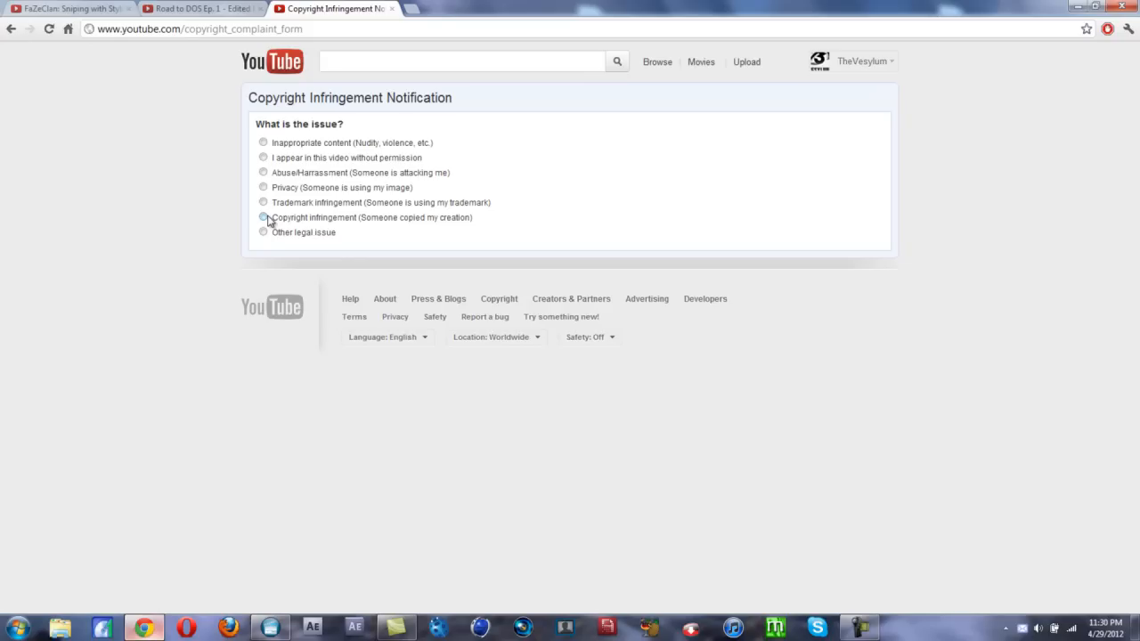
{"action": "left_click", "coordinate": [263, 218]}
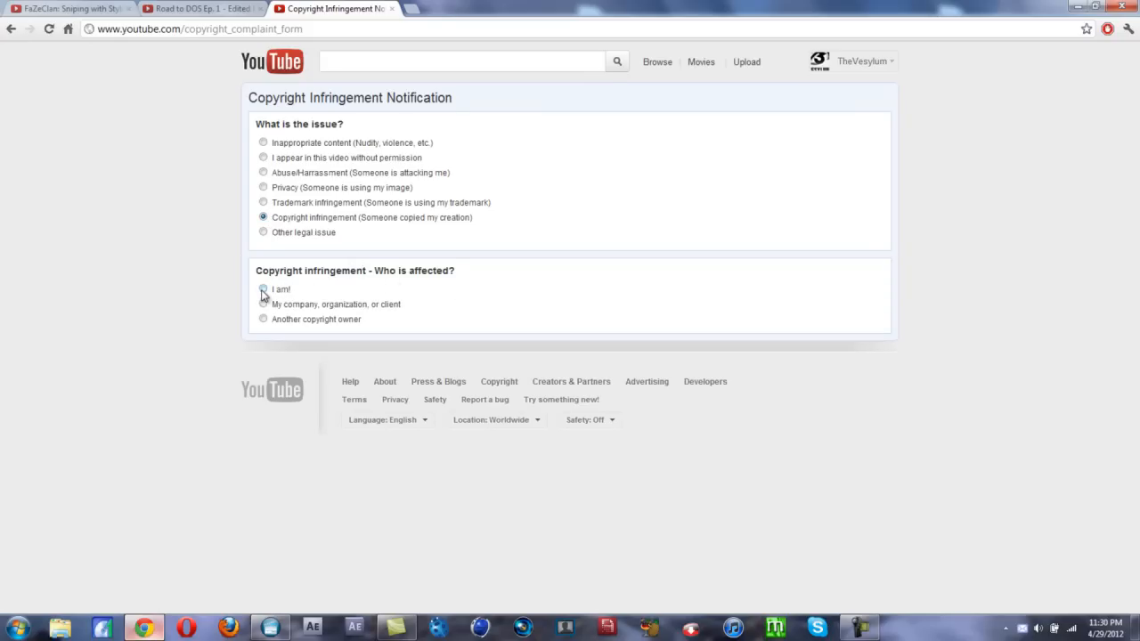
{"action": "left_click", "coordinate": [263, 289]}
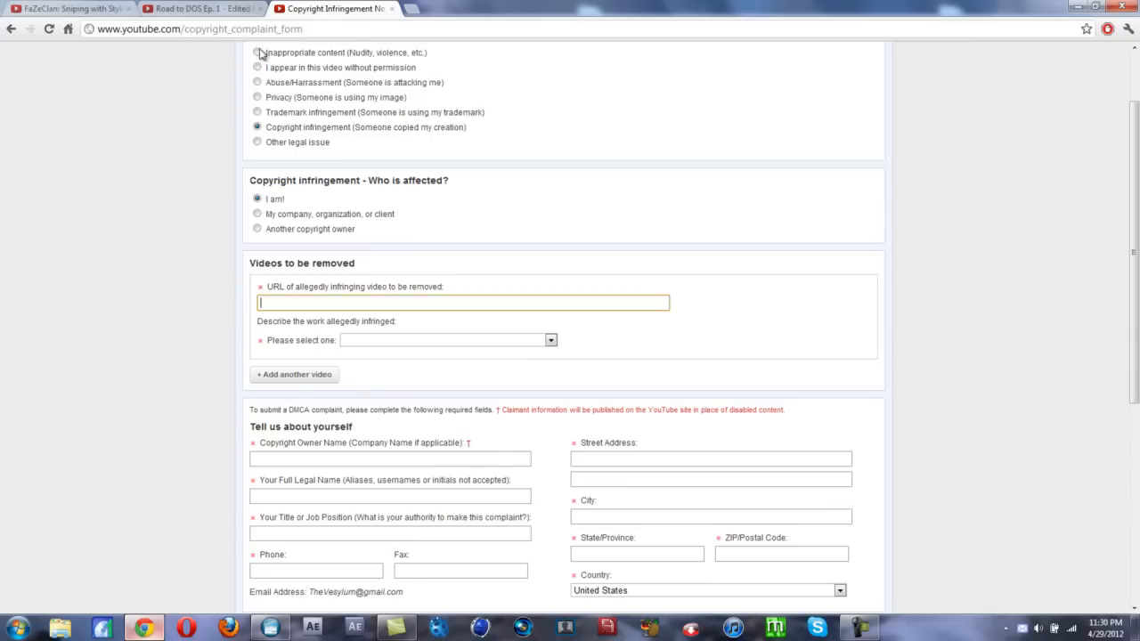
Enter the re-uploaded video's URL and choose 'My YouTube video was reuploaded by another user'.
{"action": "left_click", "coordinate": [196, 7]}
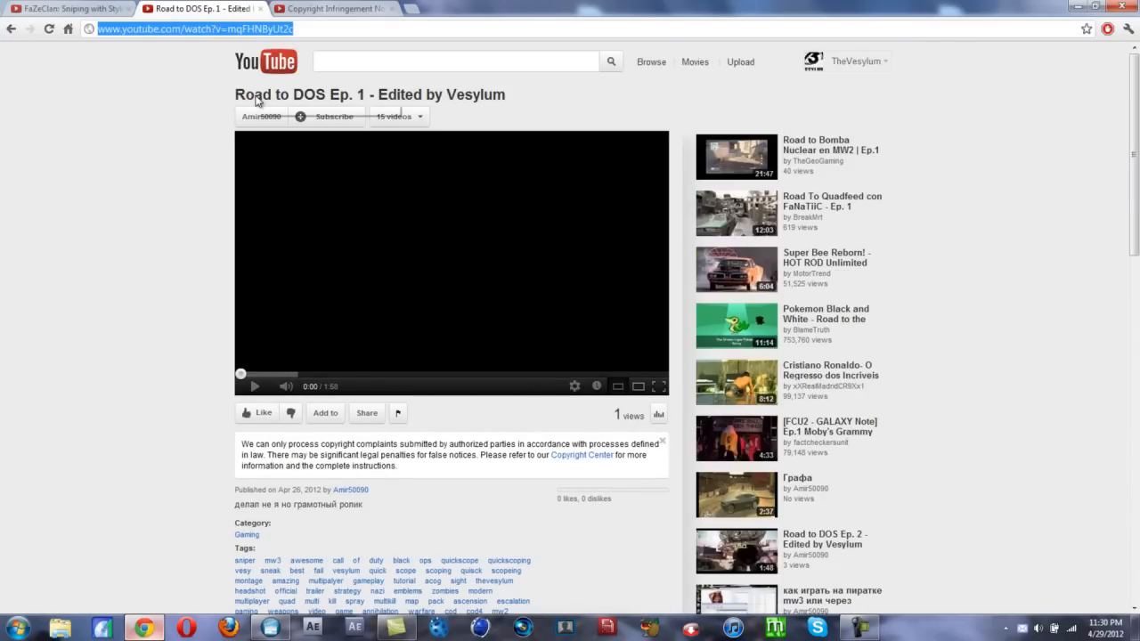
{"action": "left_click", "coordinate": [335, 7]}
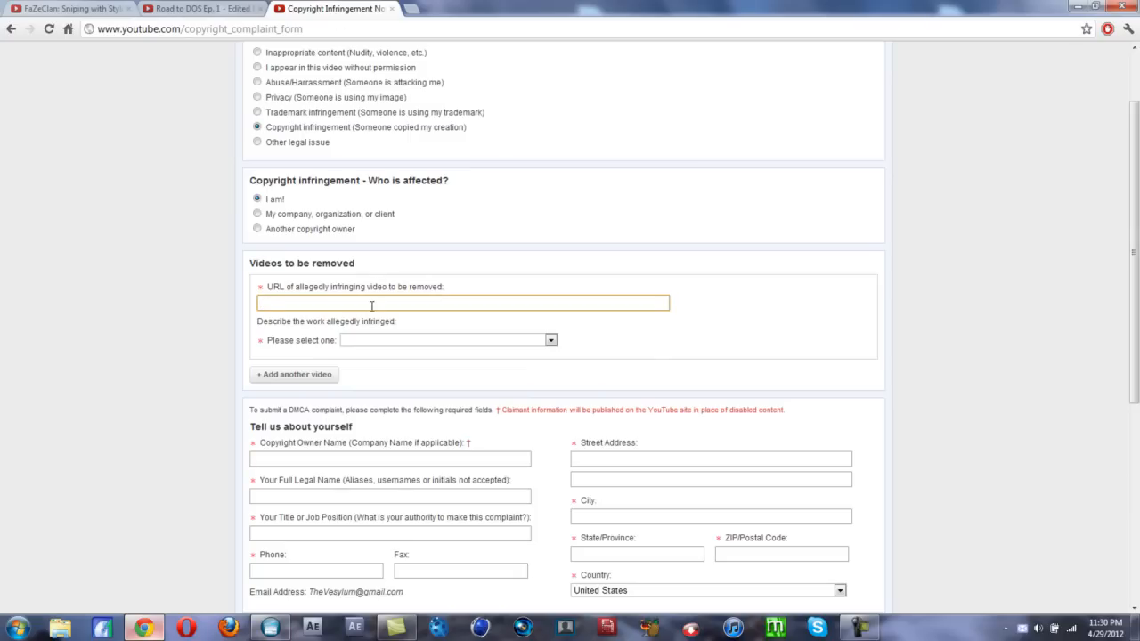
{"action": "left_click", "coordinate": [461, 303]}
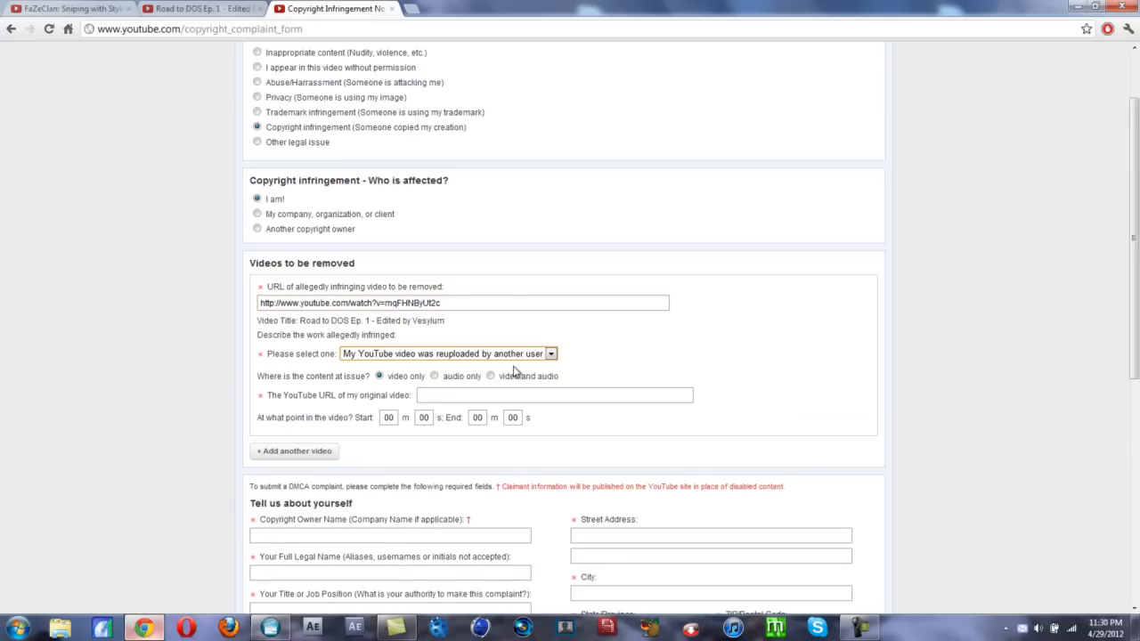
{"action": "scroll", "scroll_direction": "down", "scroll_amount": 3}
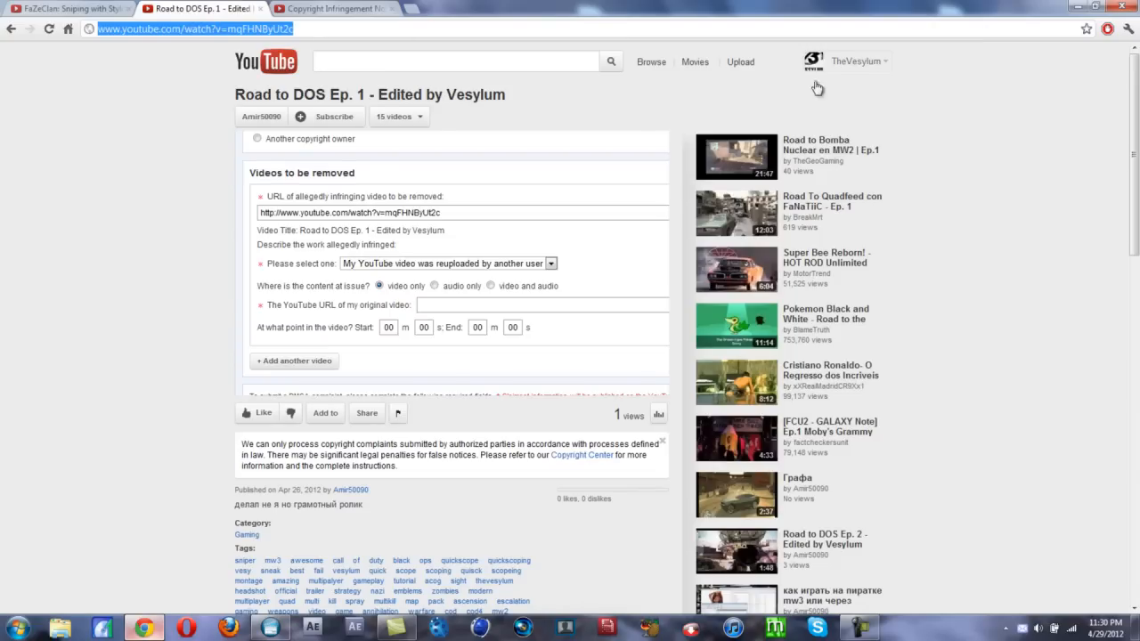
Find the original Road to DOS Ep. 1 in Video Manager by searching 'road to dos' and select its URL.
{"action": "left_click", "coordinate": [858, 61]}
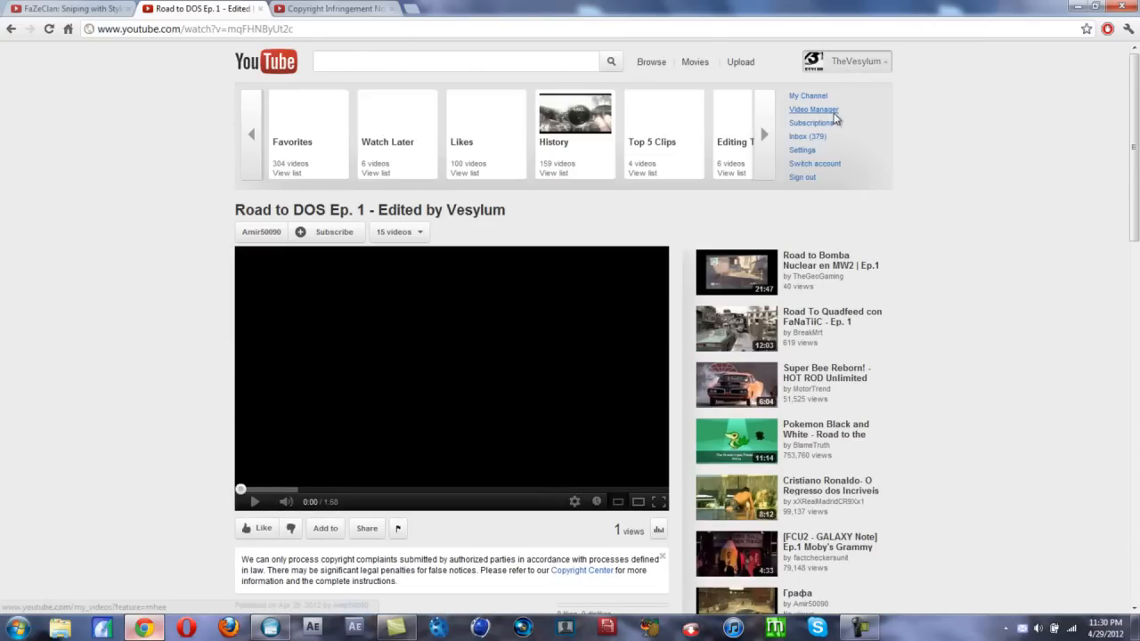
{"action": "left_click", "coordinate": [812, 111]}
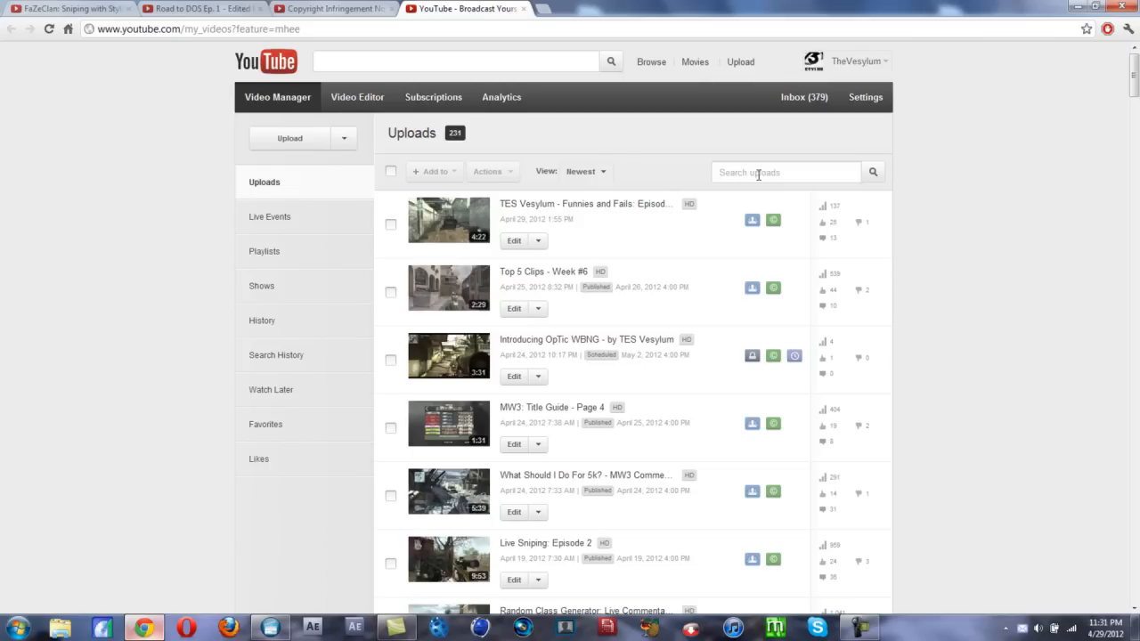
{"action": "type", "text": "road to dos"}
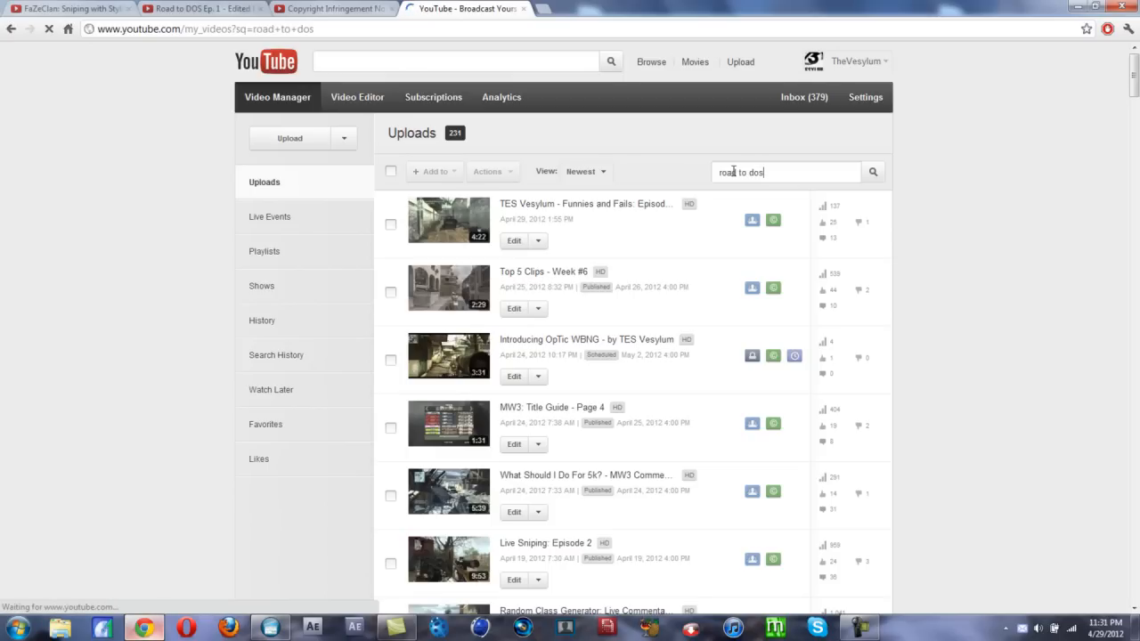
{"action": "left_click", "coordinate": [873, 171]}
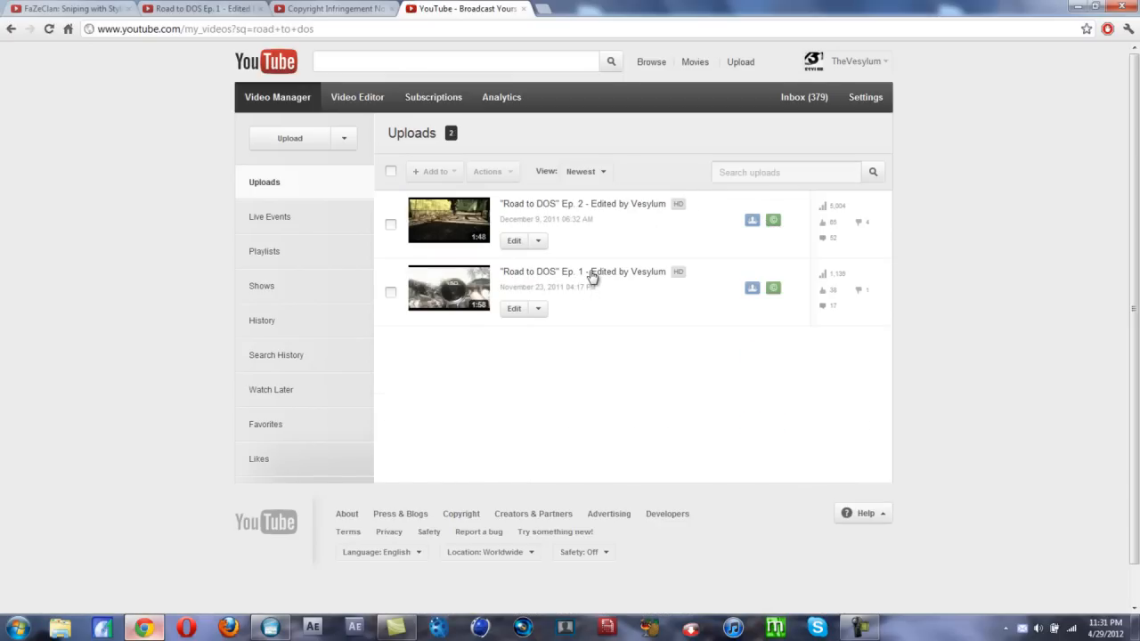
{"action": "left_click", "coordinate": [584, 271]}
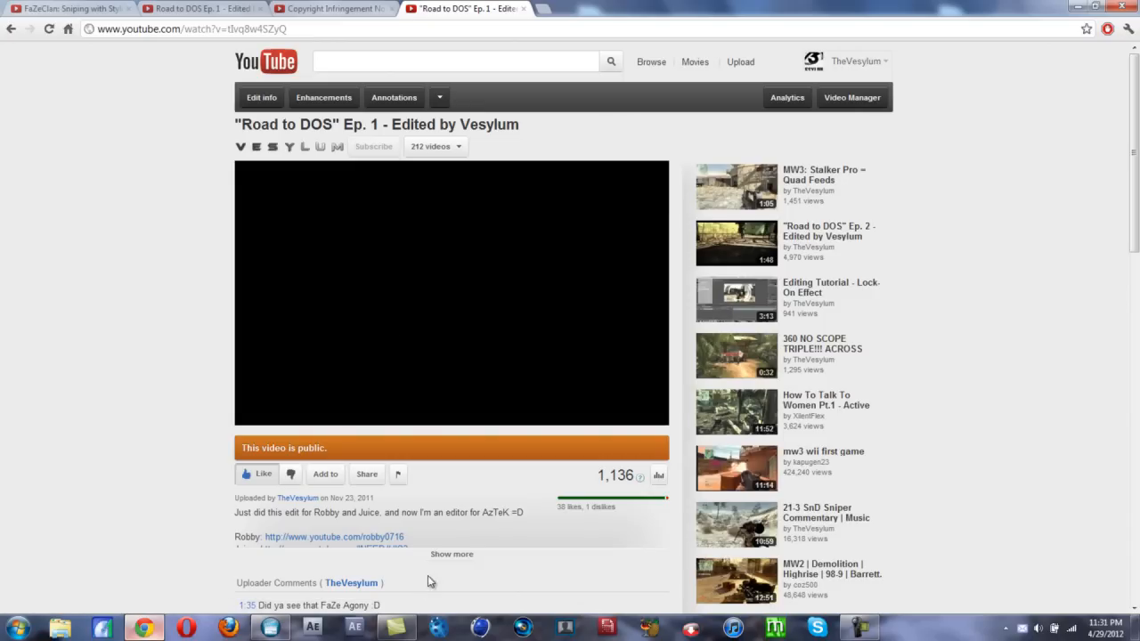
{"action": "left_click", "coordinate": [452, 292]}
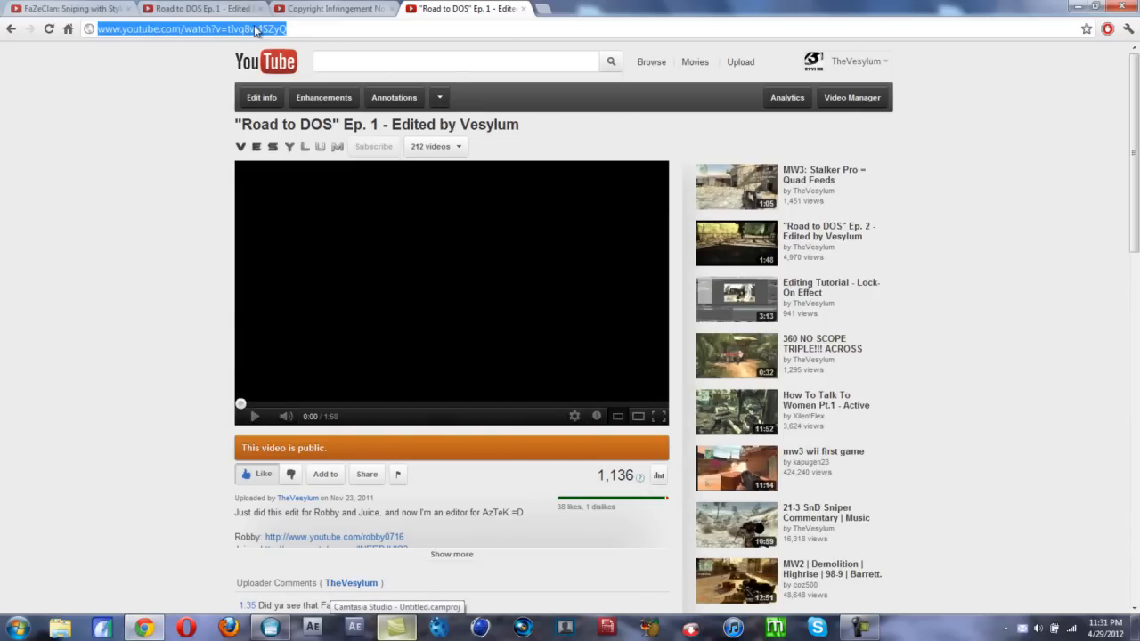
{"action": "left_click", "coordinate": [331, 7]}
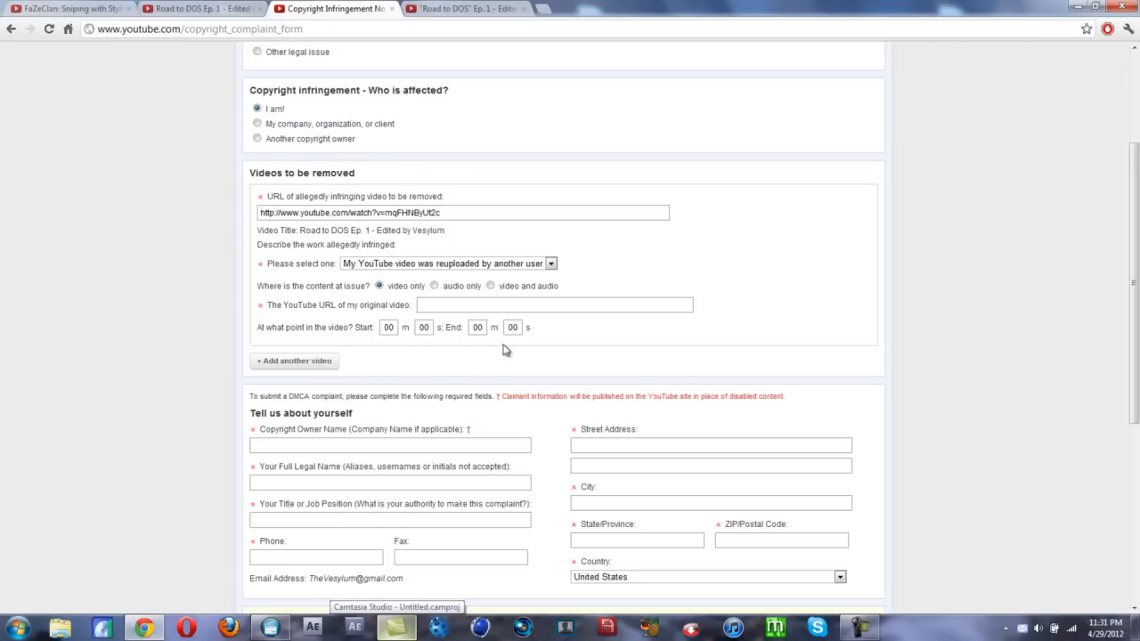
{"action": "left_click", "coordinate": [445, 305]}
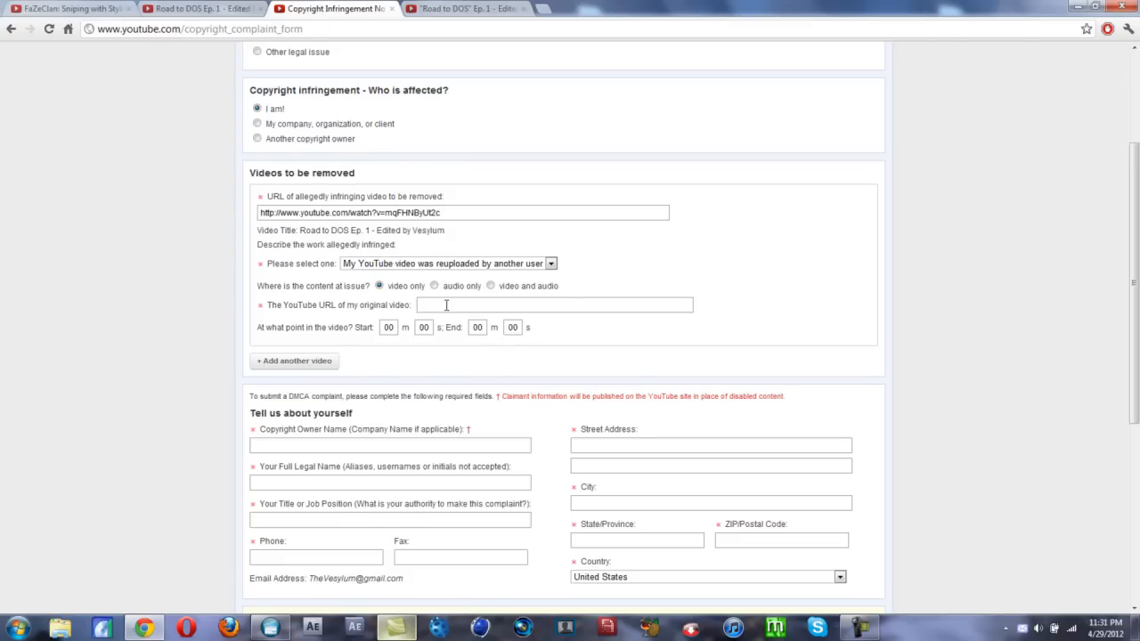
{"action": "type", "text": "http://www.youtube.com/watch?v=tlvq8w4SZyQ"}
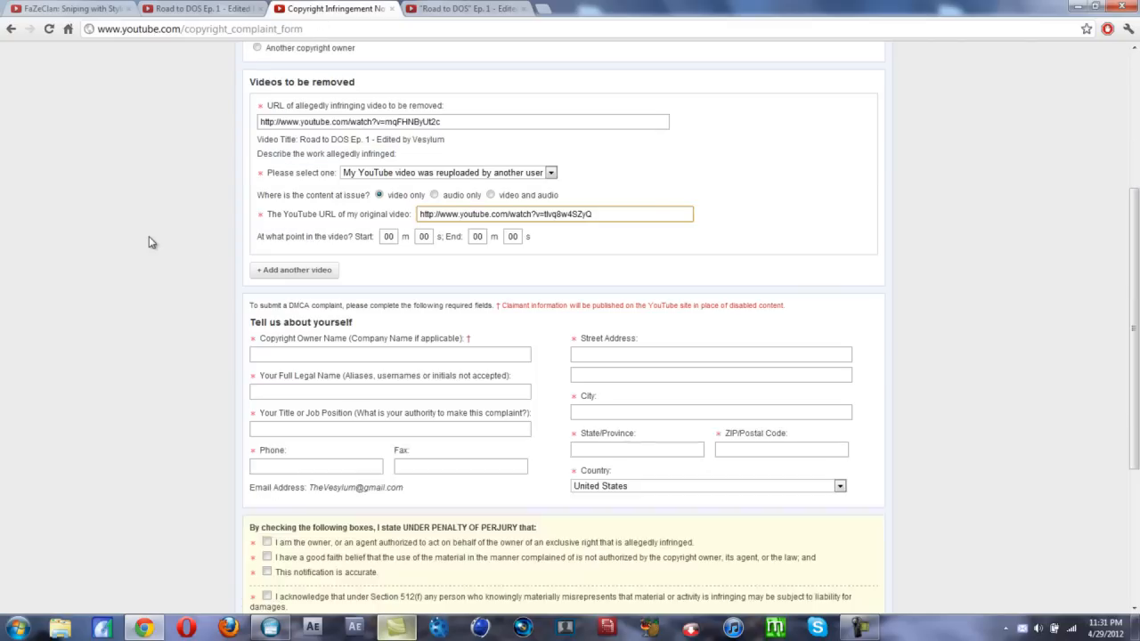
{"action": "scroll", "scroll_direction": "down", "scroll_amount": 3}
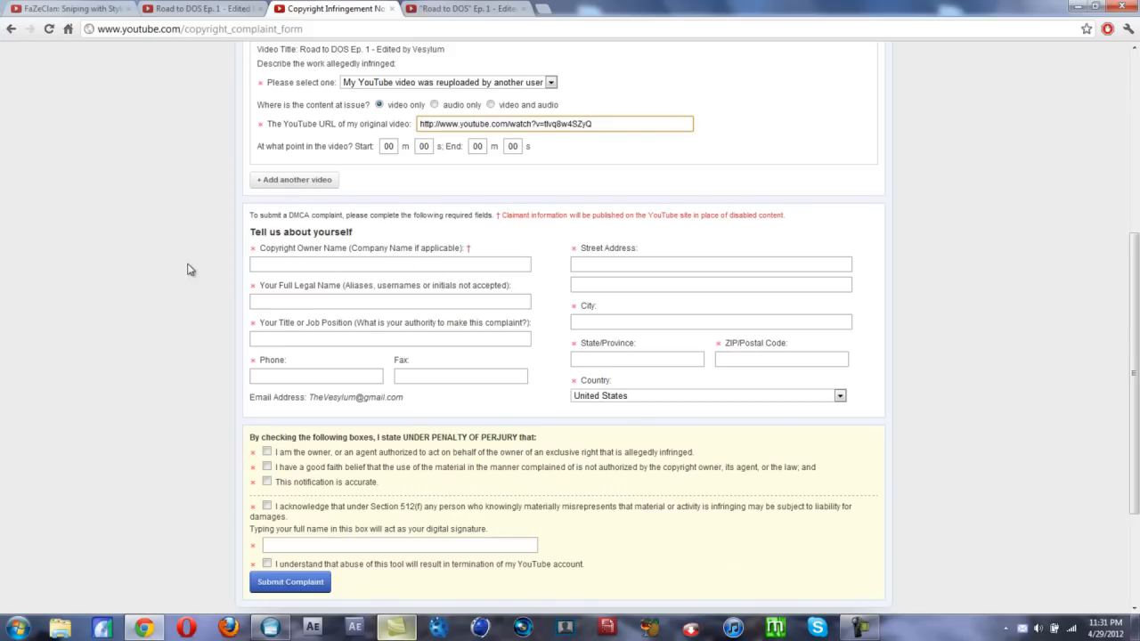
{"action": "mouse_move", "coordinate": [399, 259]}
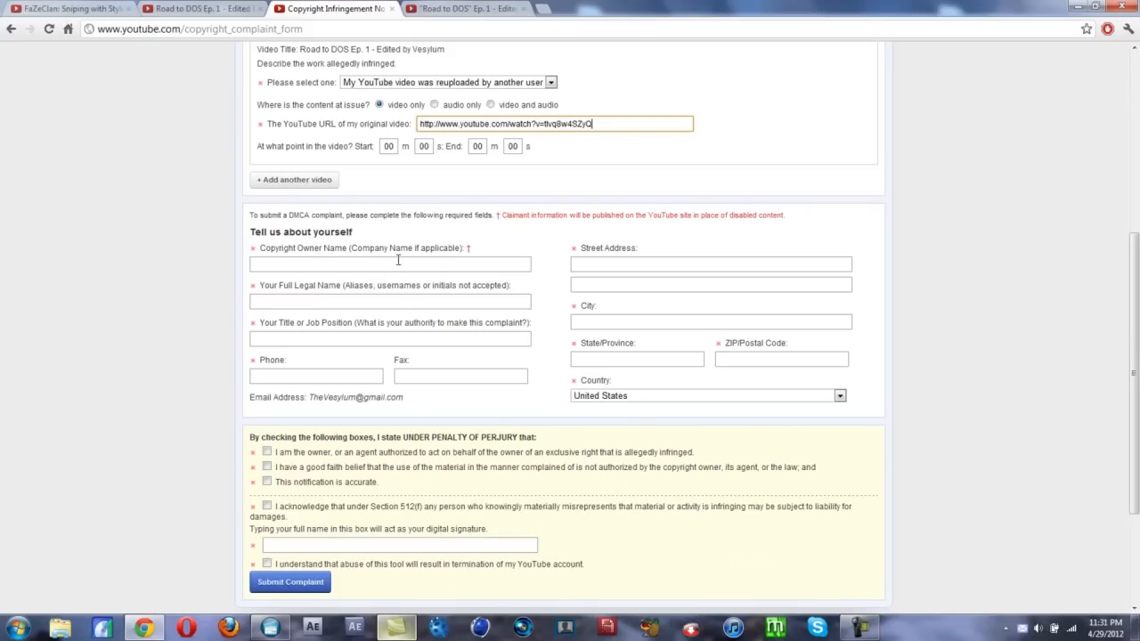
{"action": "mouse_move", "coordinate": [169, 275]}
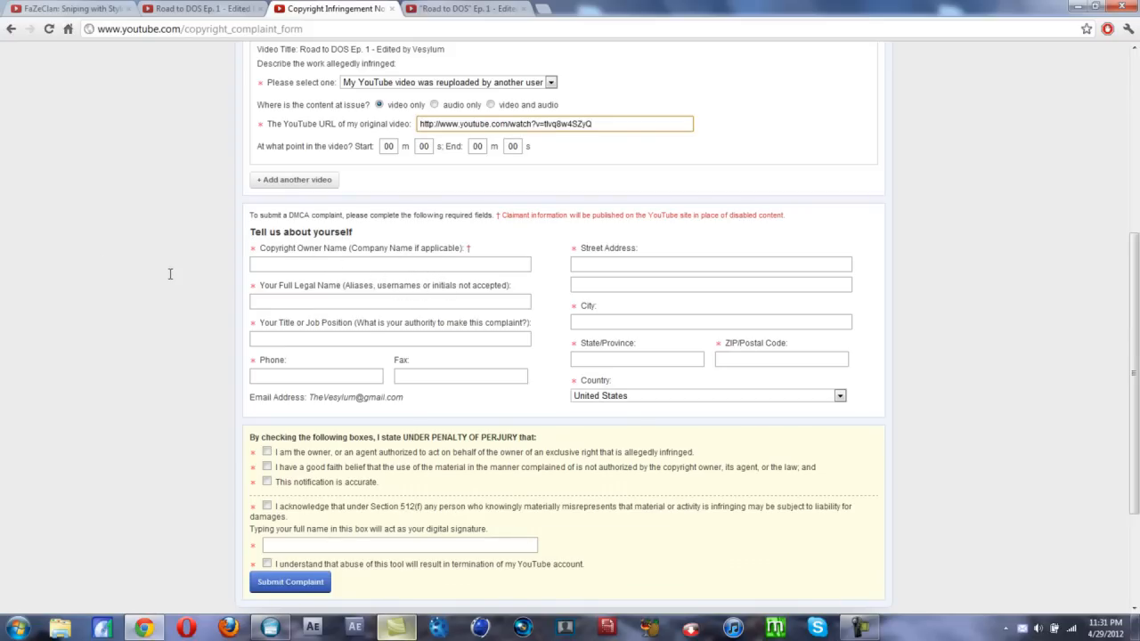
{"action": "type", "text": "V"}
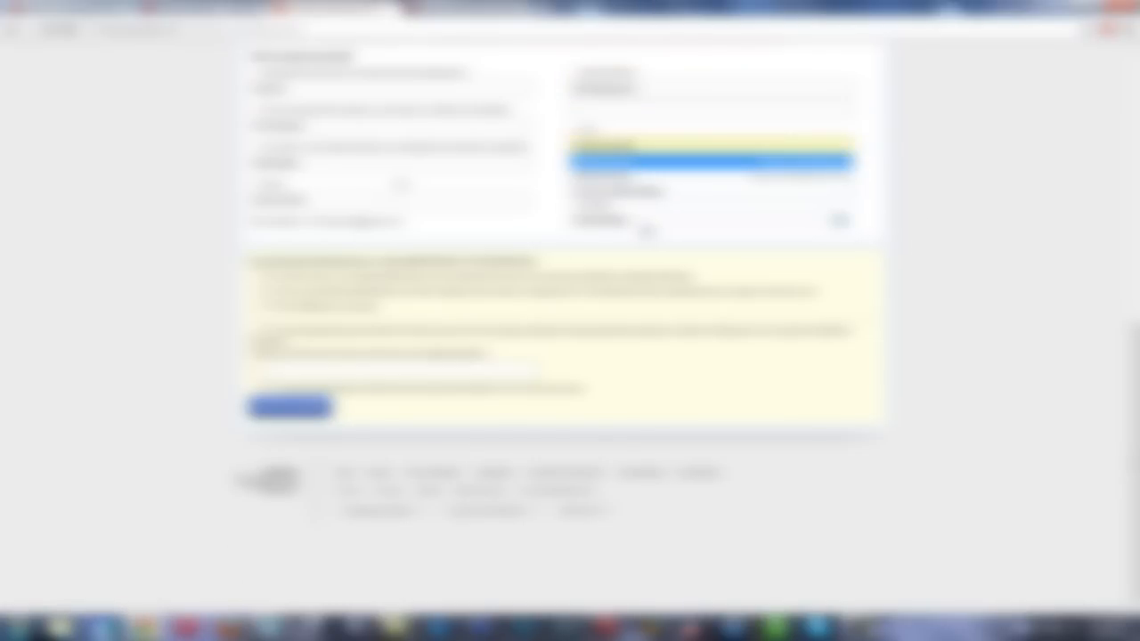
Fill in the complainant's name, address, state, phone, perjury checkboxes and typed signature.
{"action": "left_click", "coordinate": [711, 160]}
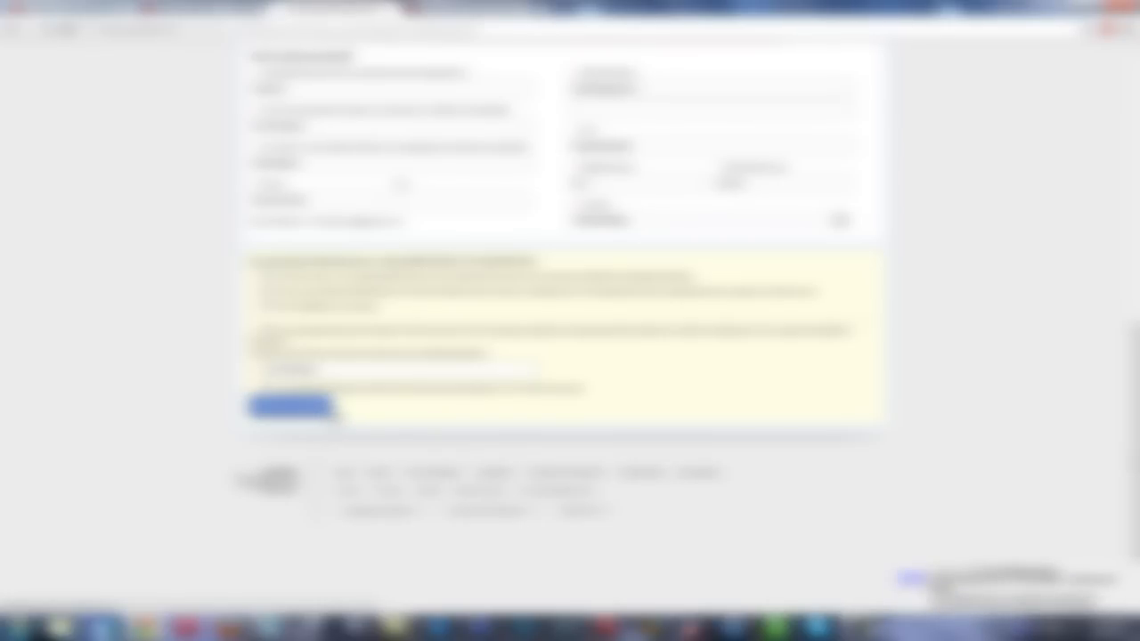
Submit the complaint so the thank-you confirmation page appears.
{"action": "left_click", "coordinate": [290, 406]}
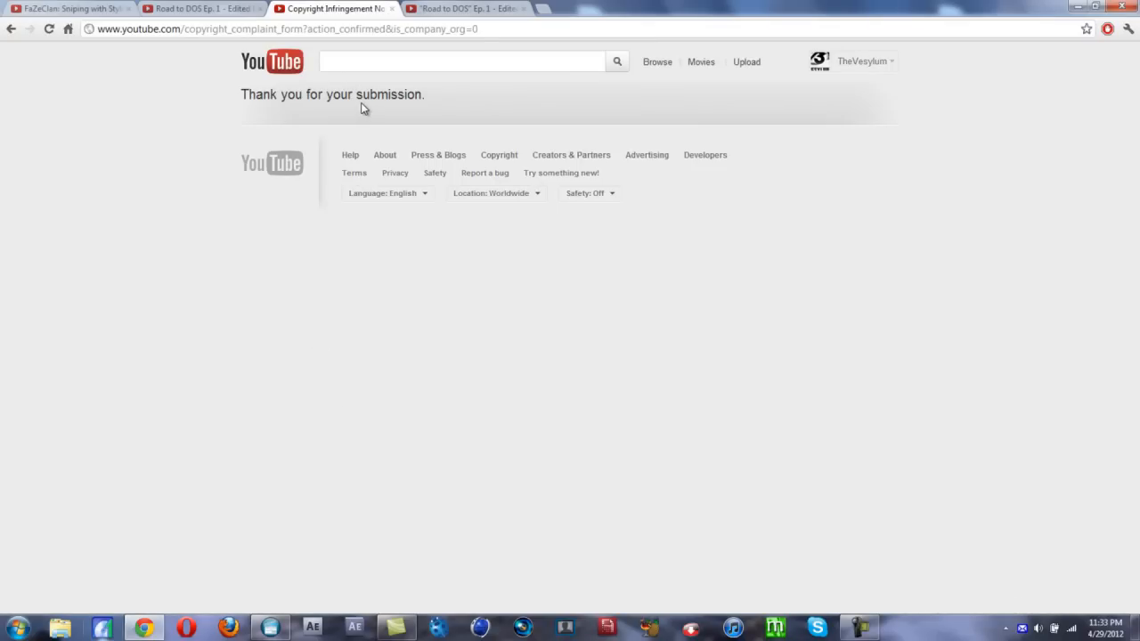
{"action": "mouse_move", "coordinate": [794, 357]}
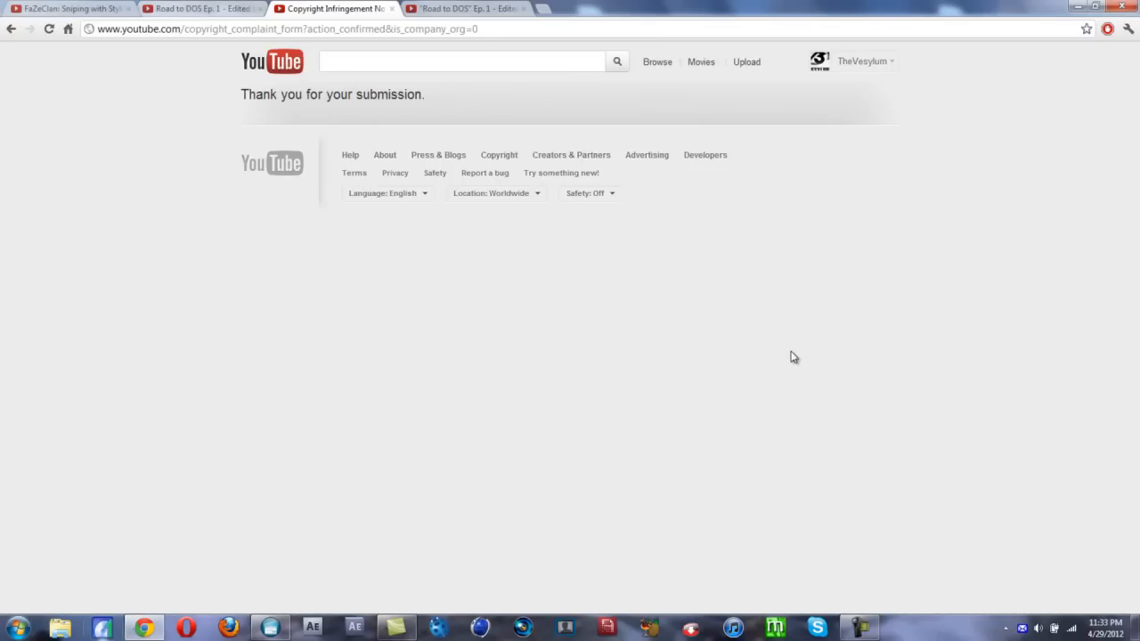
{"action": "mouse_move", "coordinate": [537, 174]}
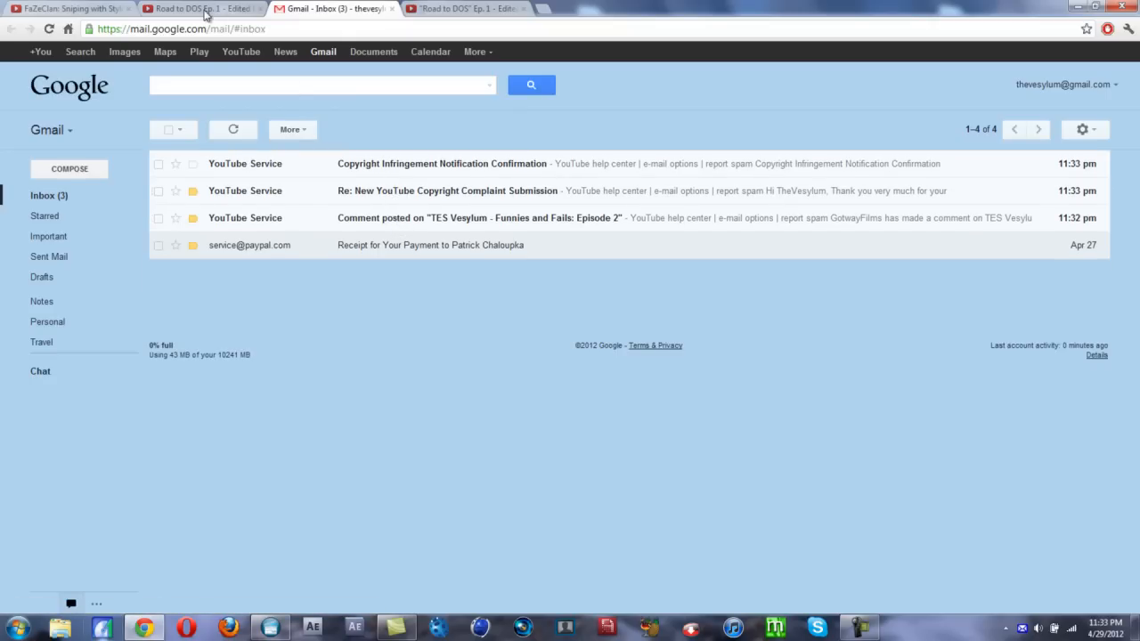
Return to the re-uploaded Road to DOS Ep. 1 video page from the Gmail inbox.
{"action": "left_click", "coordinate": [195, 7]}
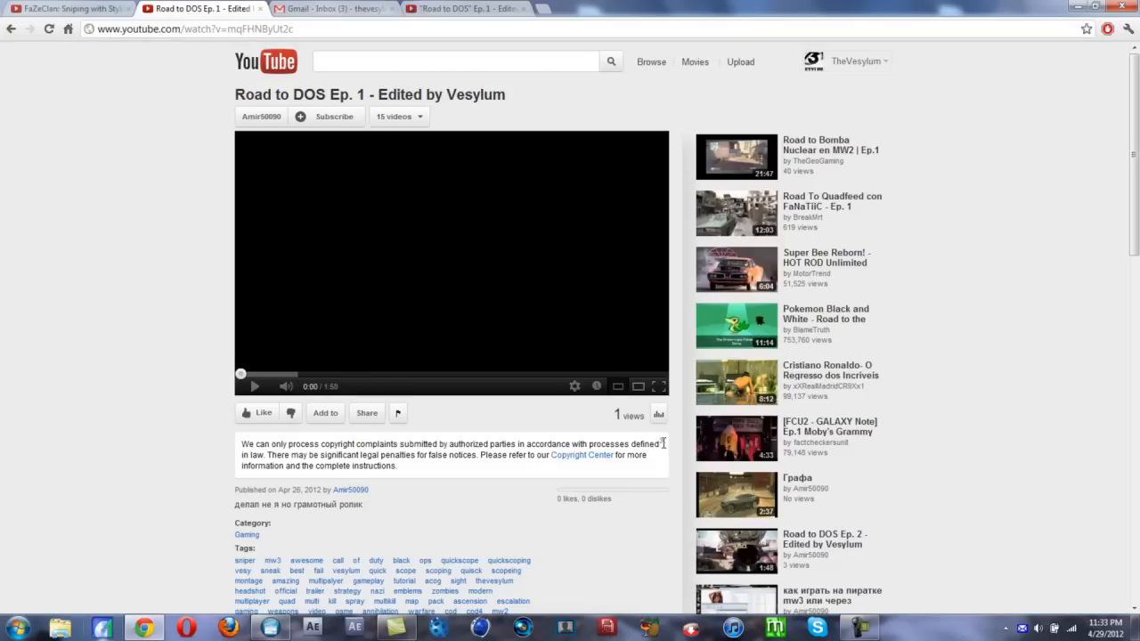
{"action": "mouse_move", "coordinate": [253, 116]}
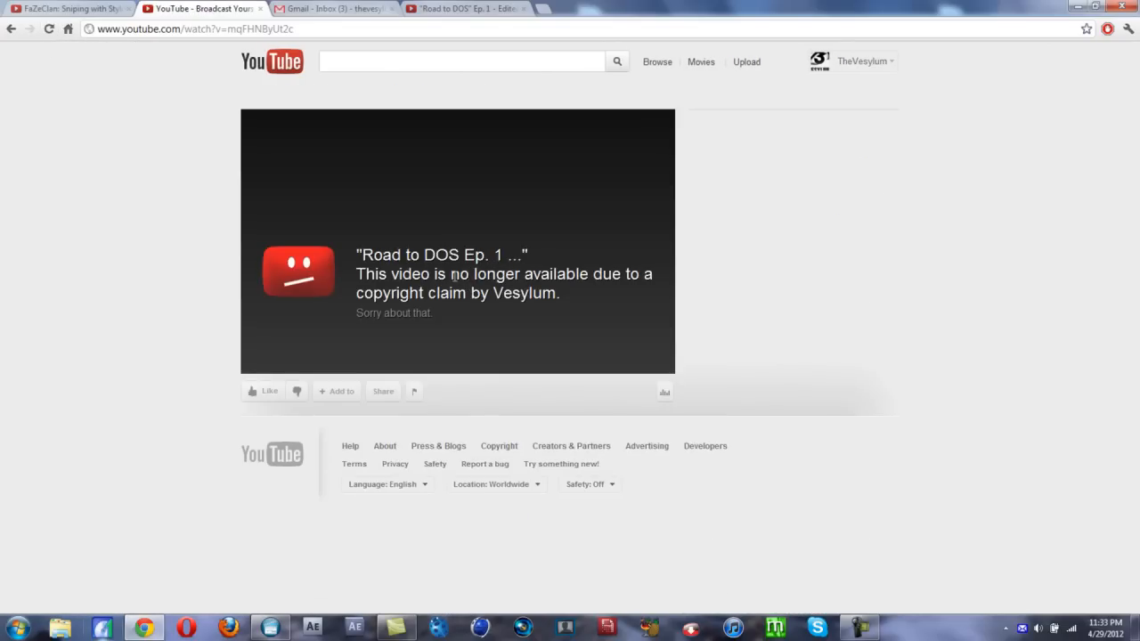
{"action": "mouse_move", "coordinate": [620, 296]}
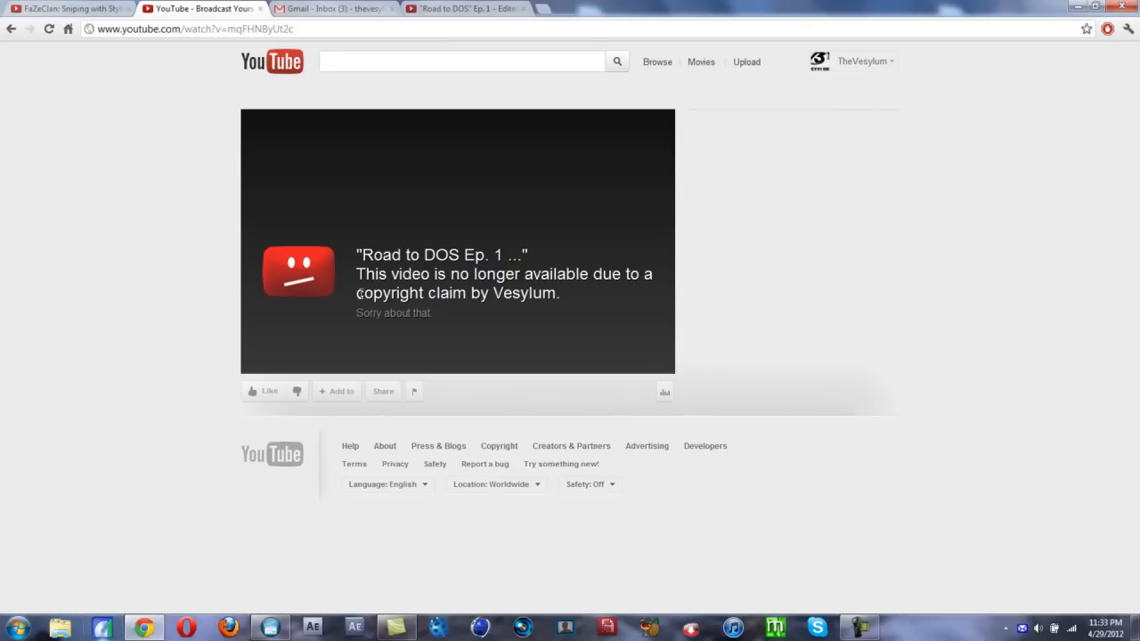
Highlight 'copyright claim by Vesylum', then select both YouTube complaint emails in Gmail for deletion.
{"action": "left_click_drag", "start_coordinate": [356, 292], "coordinate": [561, 292]}
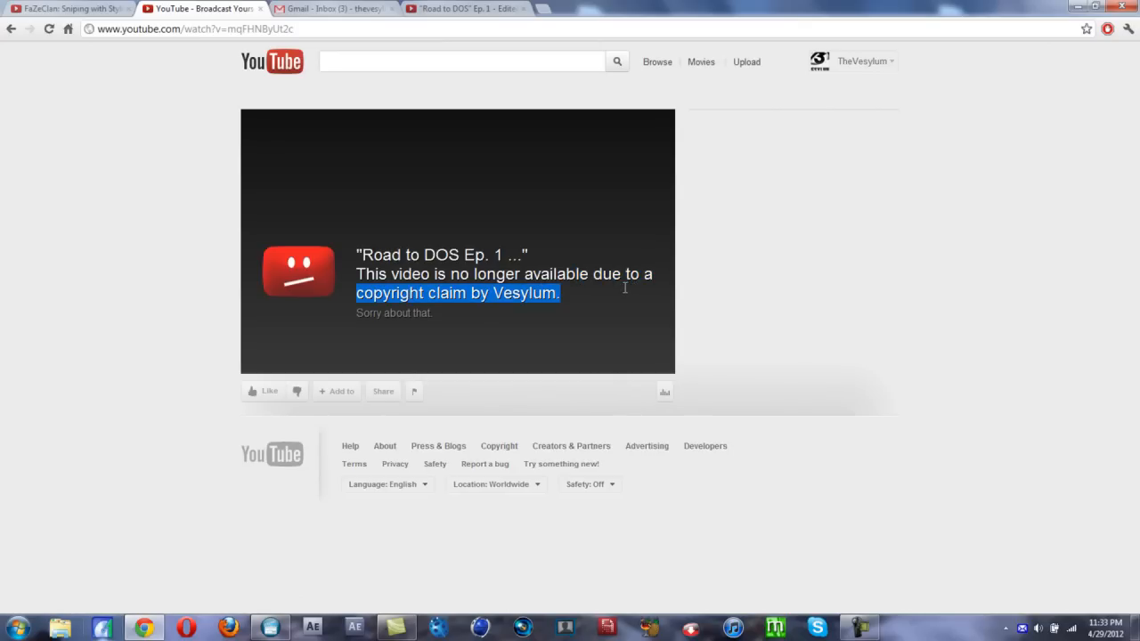
{"action": "left_click", "coordinate": [335, 8]}
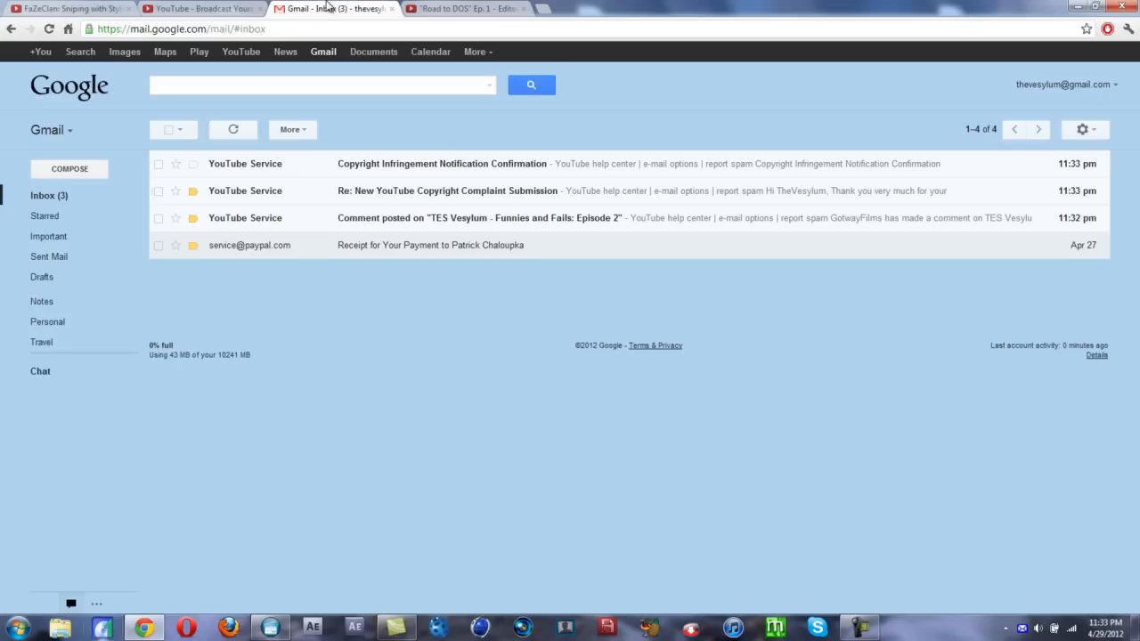
{"action": "left_click", "coordinate": [159, 191]}
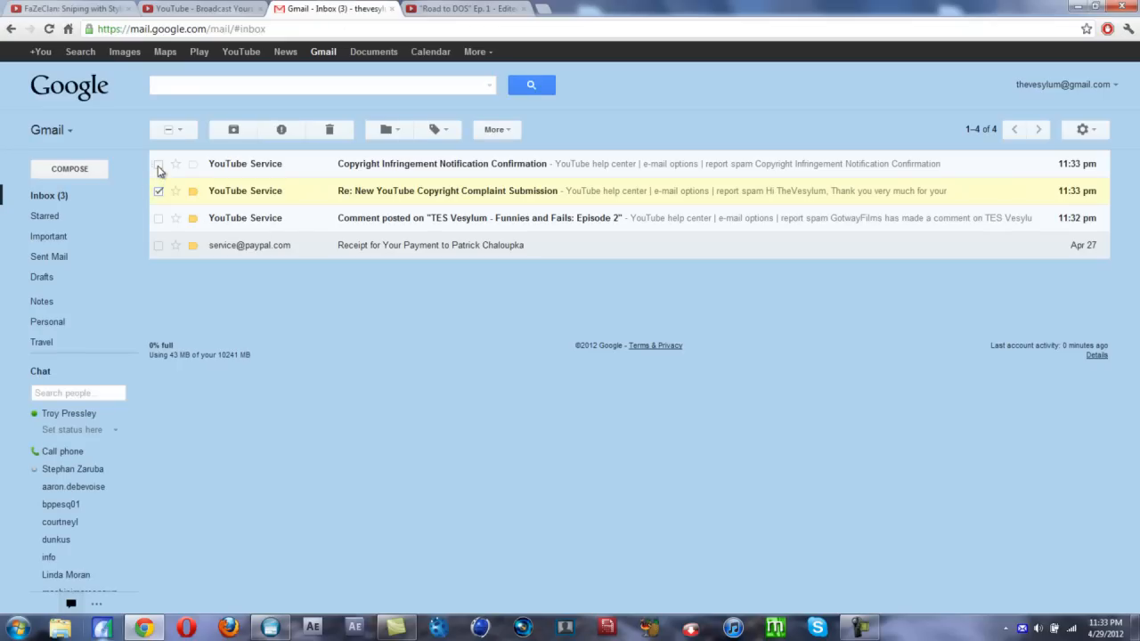
{"action": "left_click", "coordinate": [330, 128]}
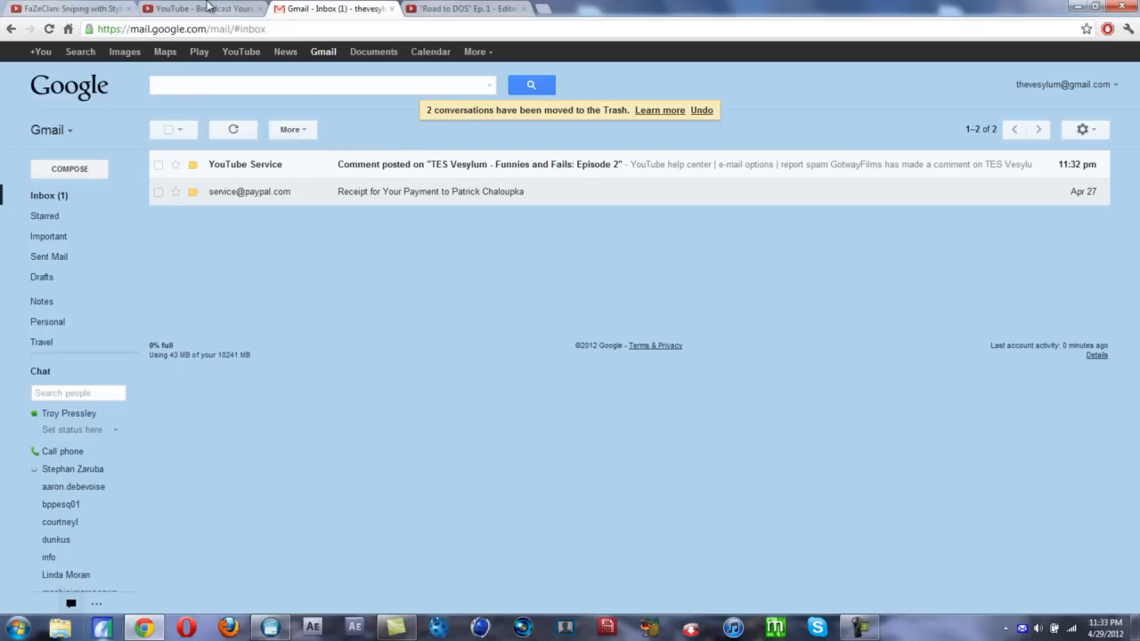
Go back to the copyright-blocked Road to DOS Ep. 1 video page.
{"action": "left_click", "coordinate": [199, 7]}
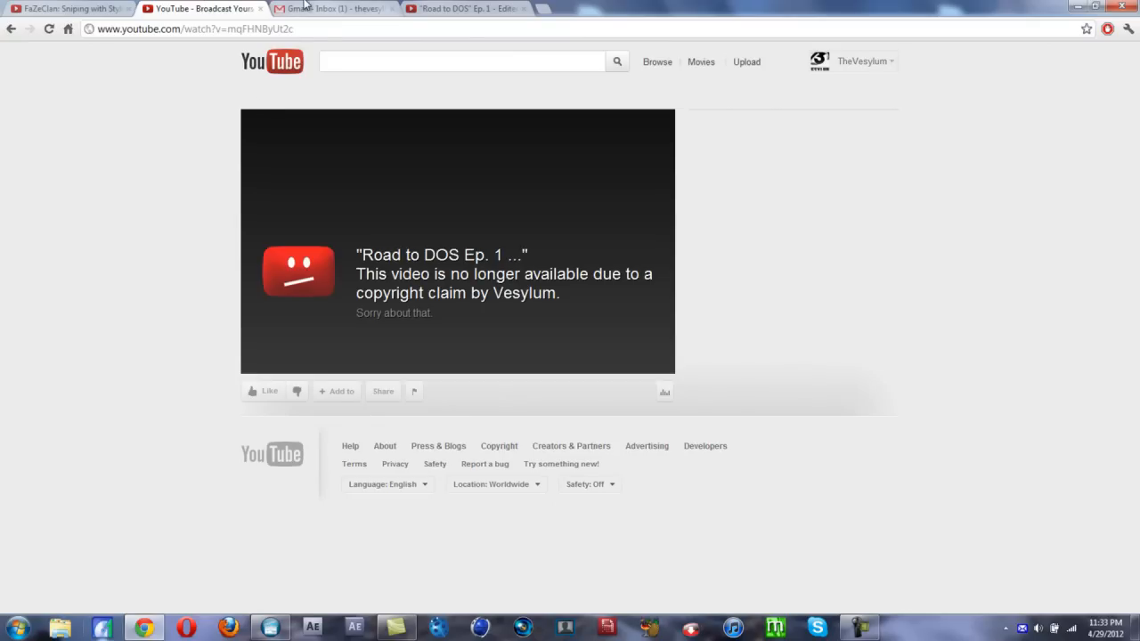
{"action": "mouse_move", "coordinate": [174, 168]}
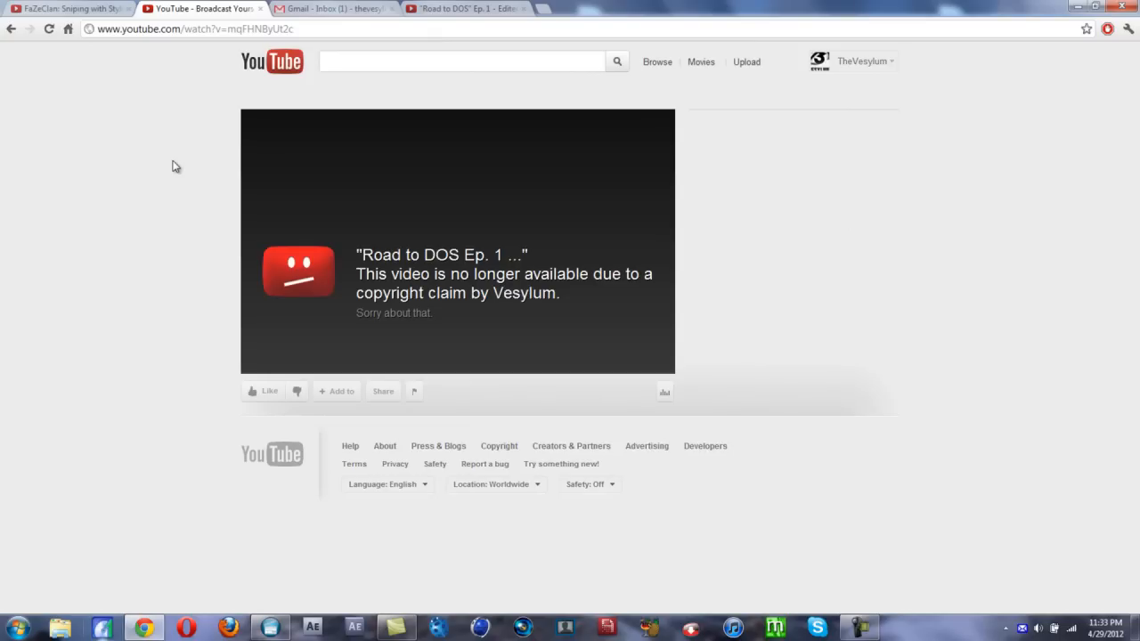
{"action": "mouse_move", "coordinate": [239, 245]}
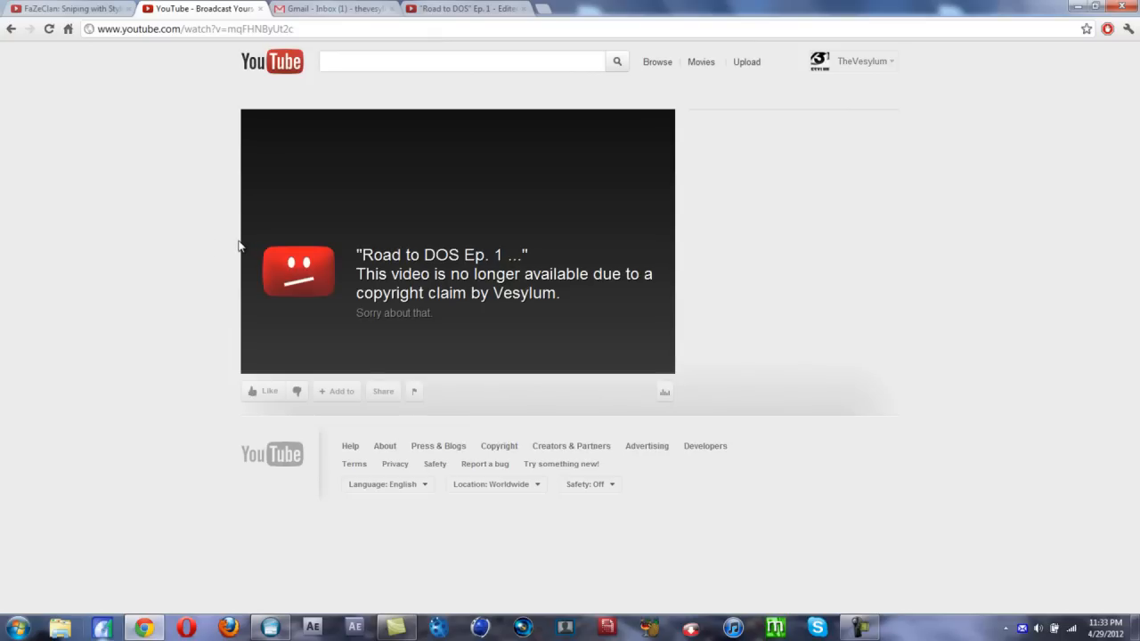
{"action": "mouse_move", "coordinate": [227, 264]}
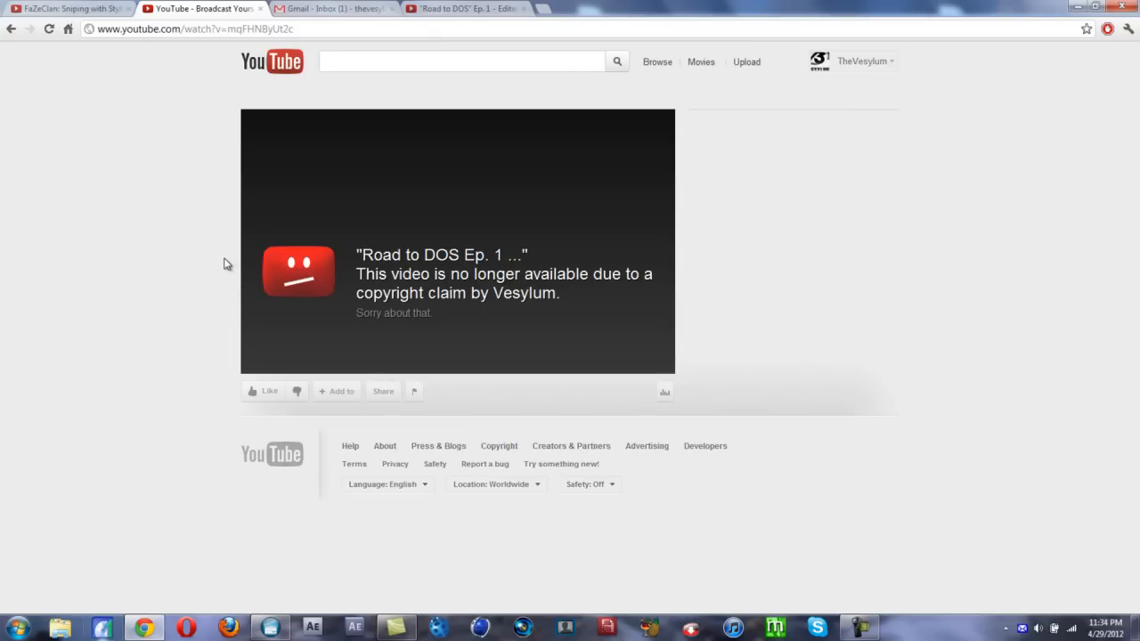
{"action": "mouse_move", "coordinate": [205, 294]}
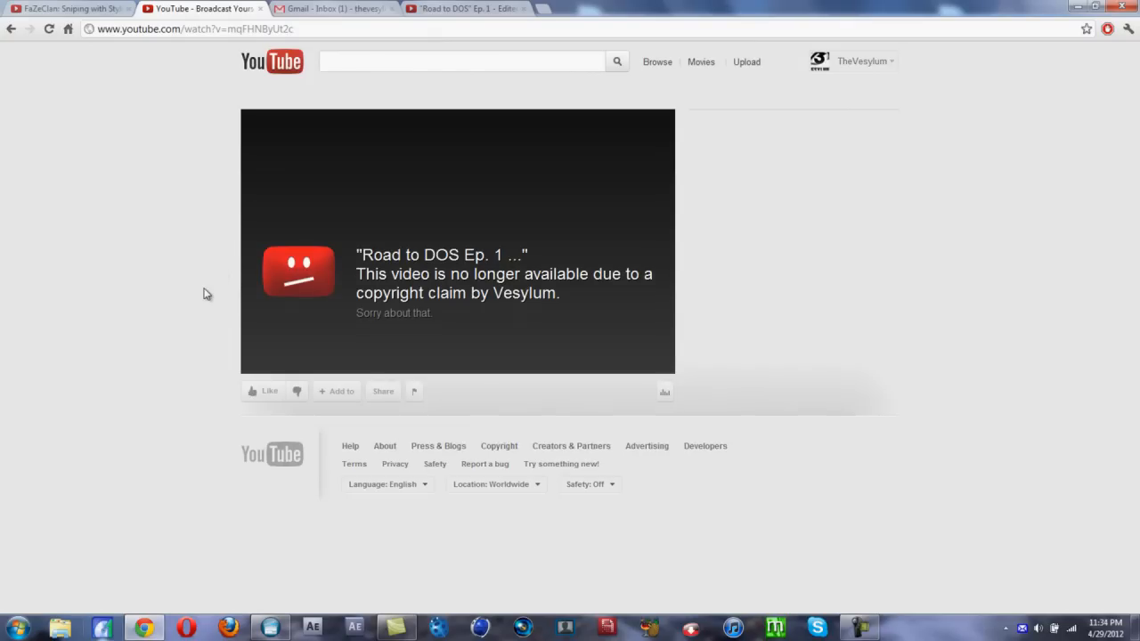